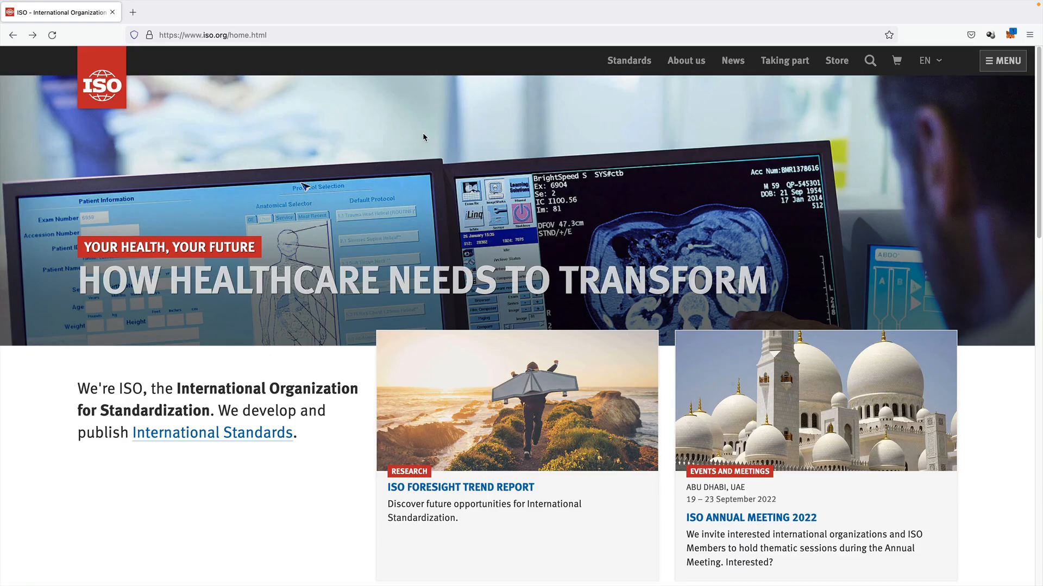
{"action": "mouse_move", "coordinate": [433, 156]}
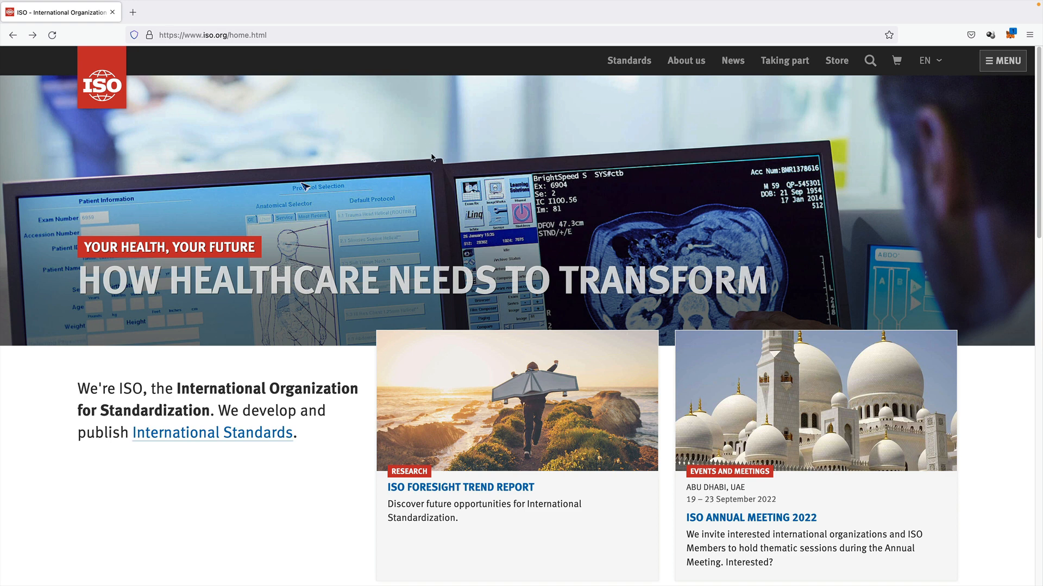
{"action": "mouse_move", "coordinate": [431, 159]}
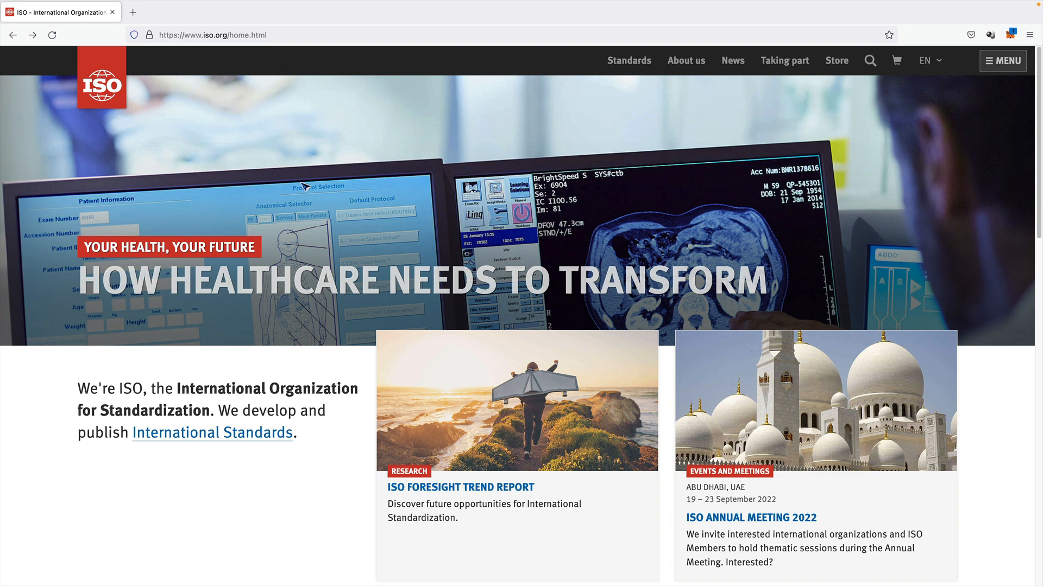
Step: Search ISO.org for 27000, filter to Standards (44) and open ISO/IEC 27000:2018
{"action": "left_click", "coordinate": [870, 61]}
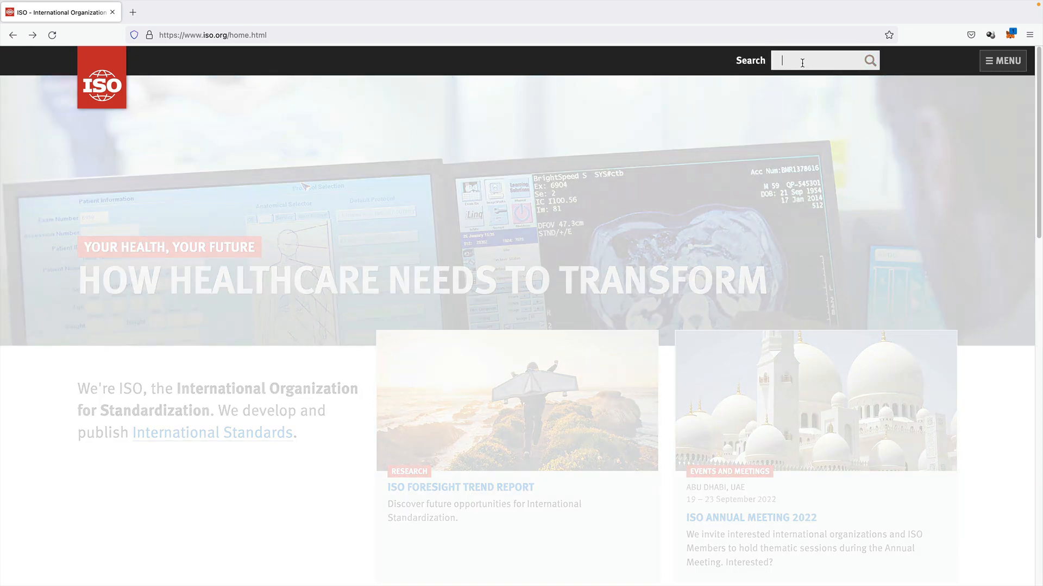
{"action": "type", "text": "27000"}
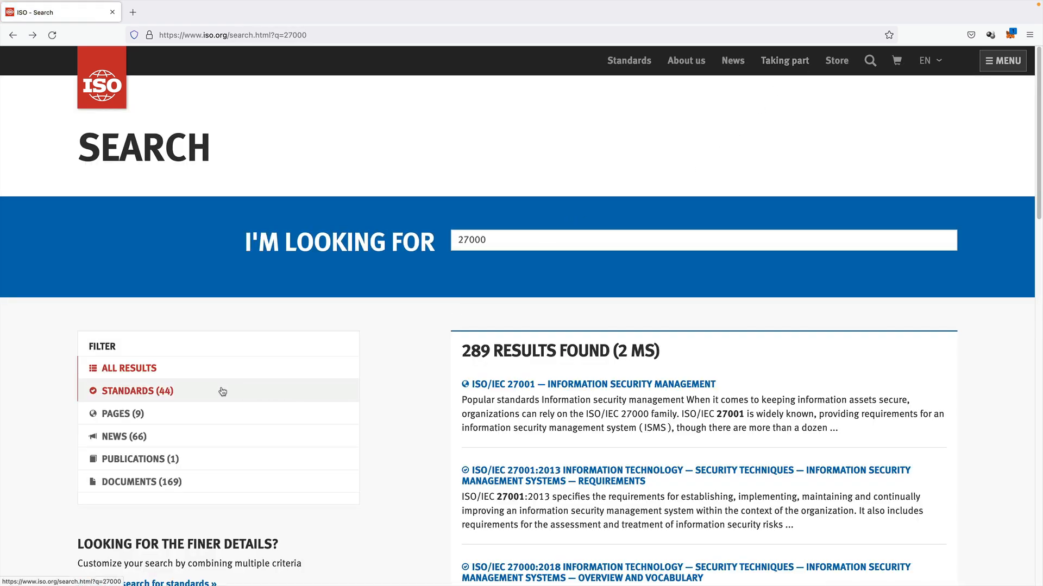
{"action": "mouse_move", "coordinate": [123, 394]}
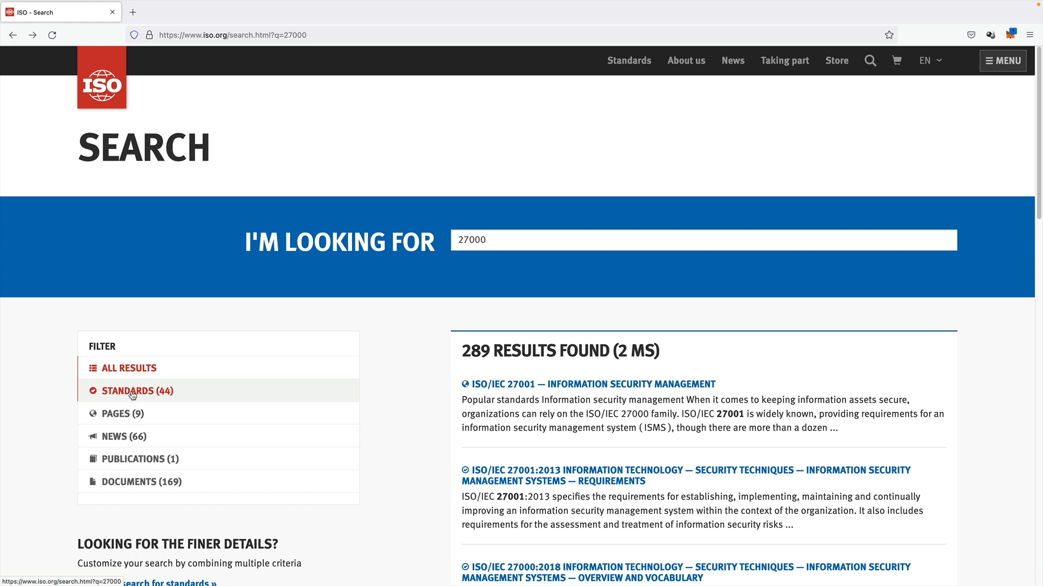
{"action": "left_click", "coordinate": [137, 390]}
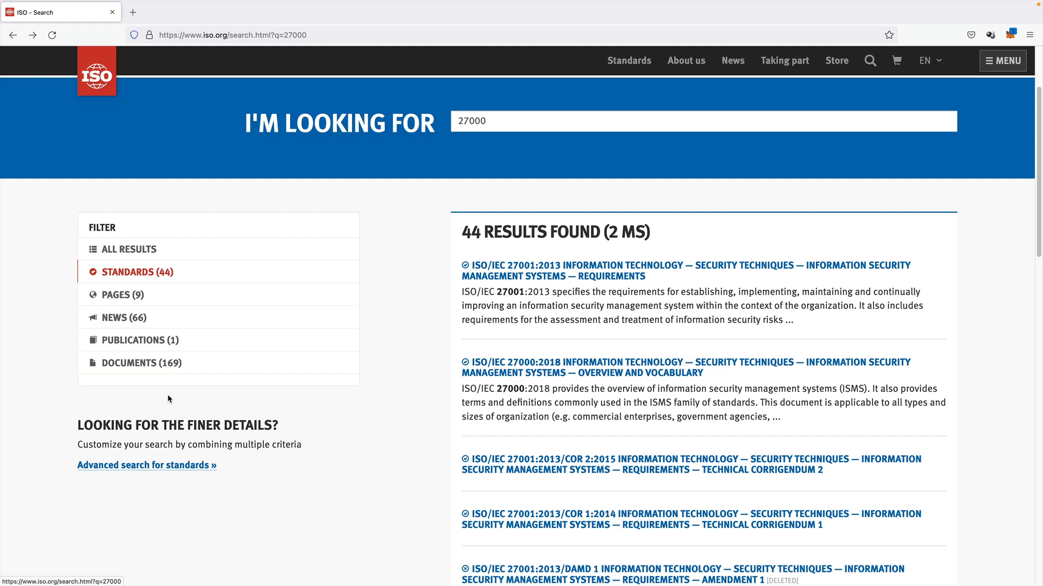
{"action": "left_click", "coordinate": [137, 272]}
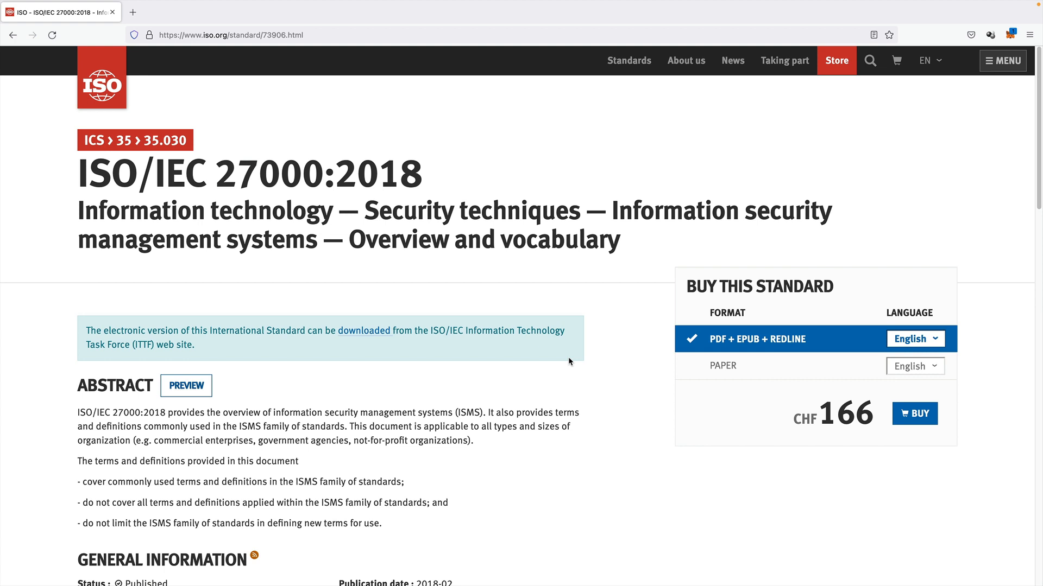
{"action": "mouse_move", "coordinate": [509, 366]}
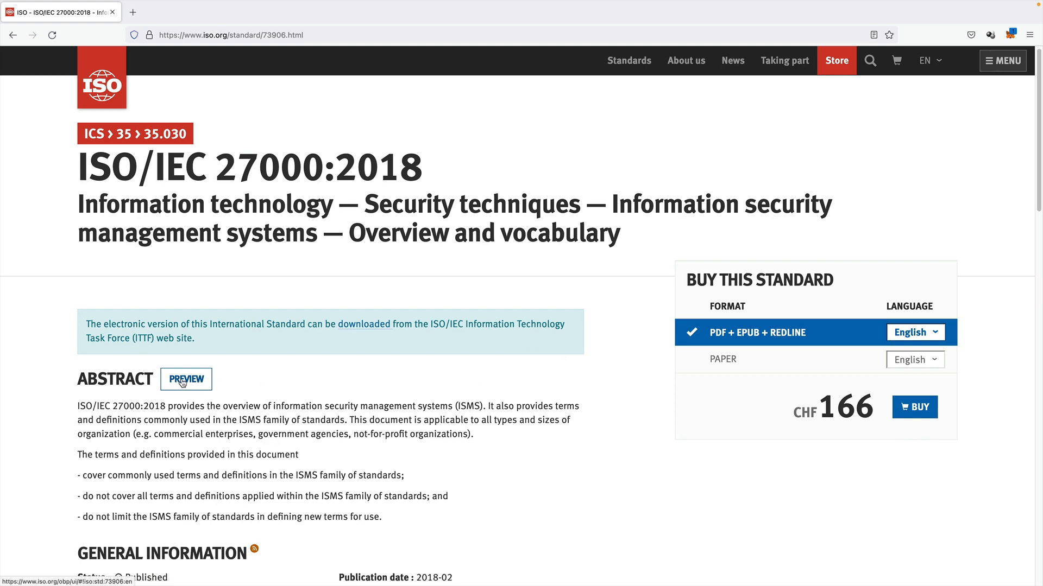
Step: Open the ISO/IEC 27000:2018 online preview from the Preview button beside Abstract
{"action": "left_click", "coordinate": [186, 379]}
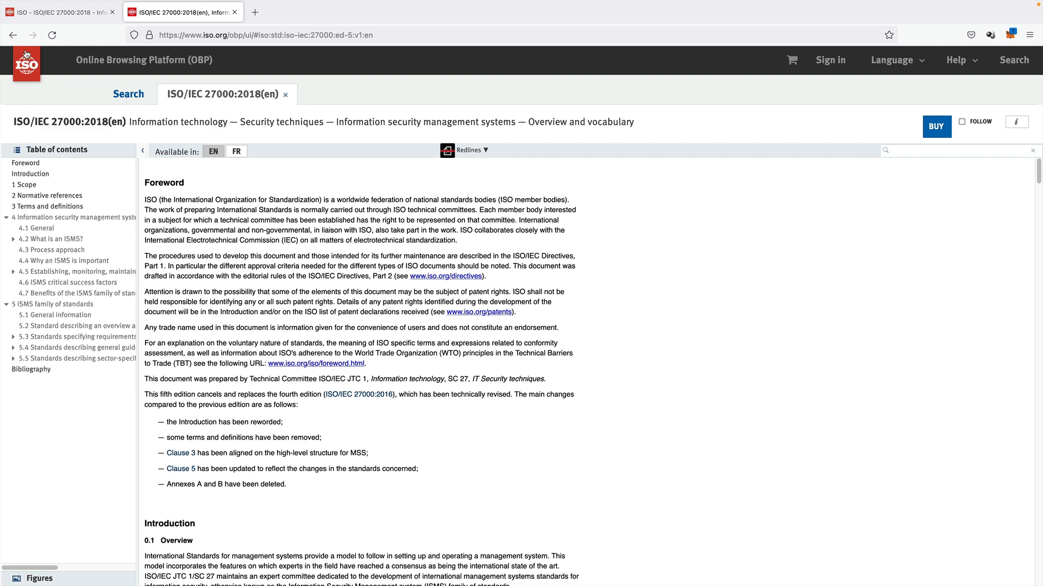
Step: Reach the 27000 entry in Publicly Available Standards and request the English ISO/IEC 27000:2018 download
{"action": "left_click", "coordinate": [13, 34]}
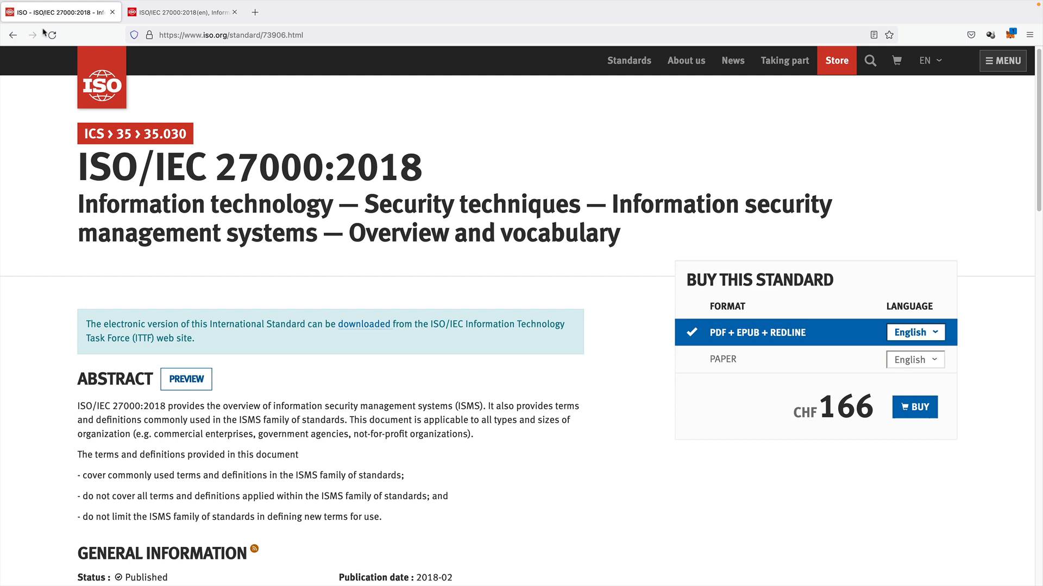
{"action": "mouse_move", "coordinate": [363, 325]}
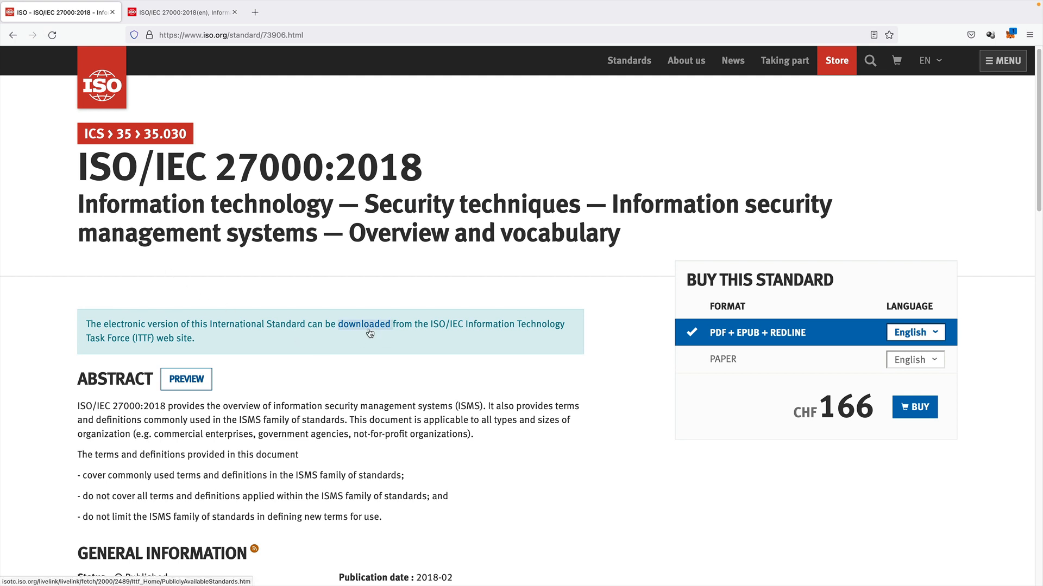
{"action": "mouse_move", "coordinate": [377, 337]}
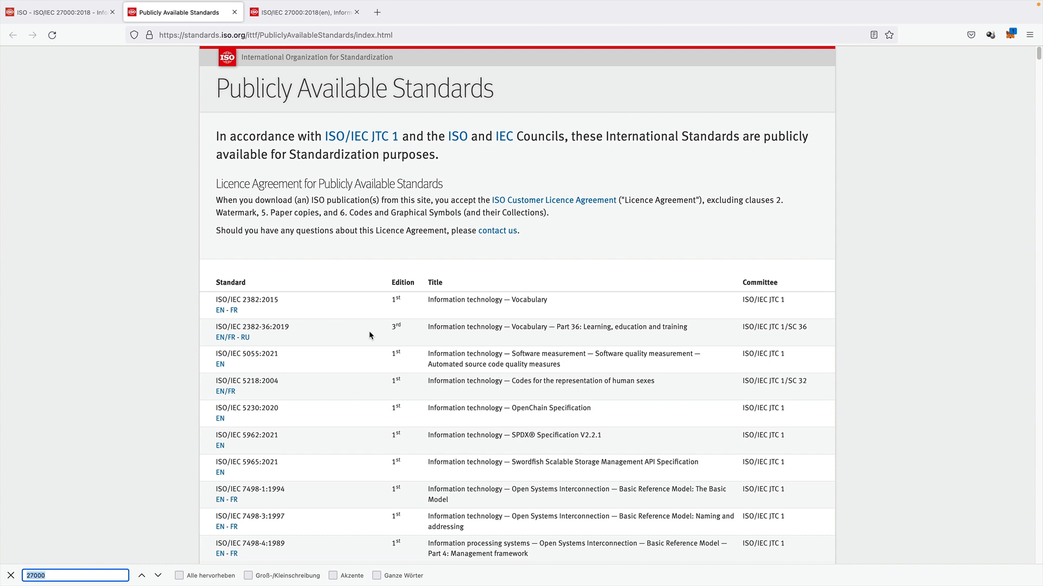
{"action": "mouse_move", "coordinate": [185, 500]}
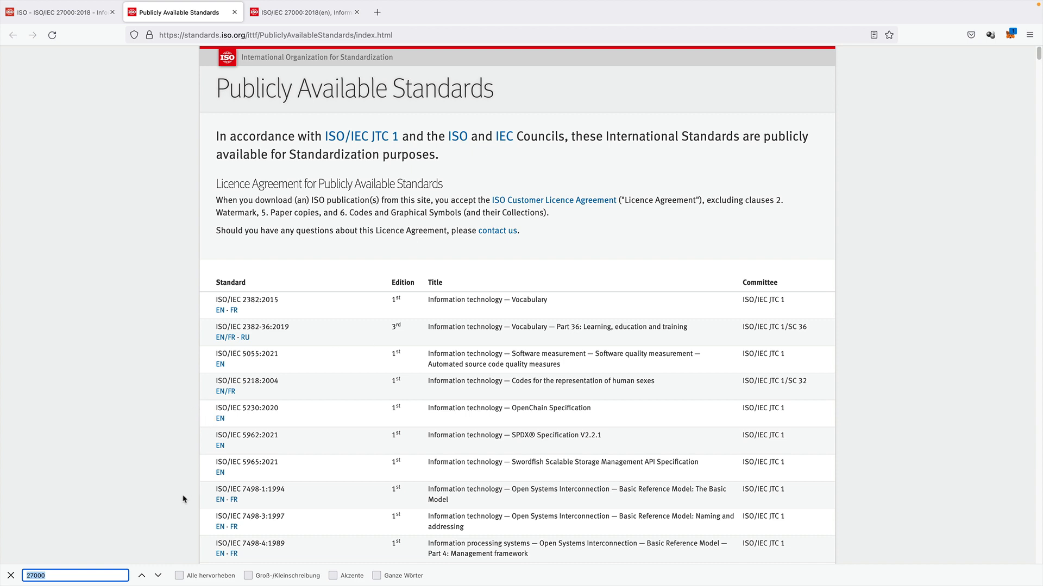
{"action": "key", "text": "Return"}
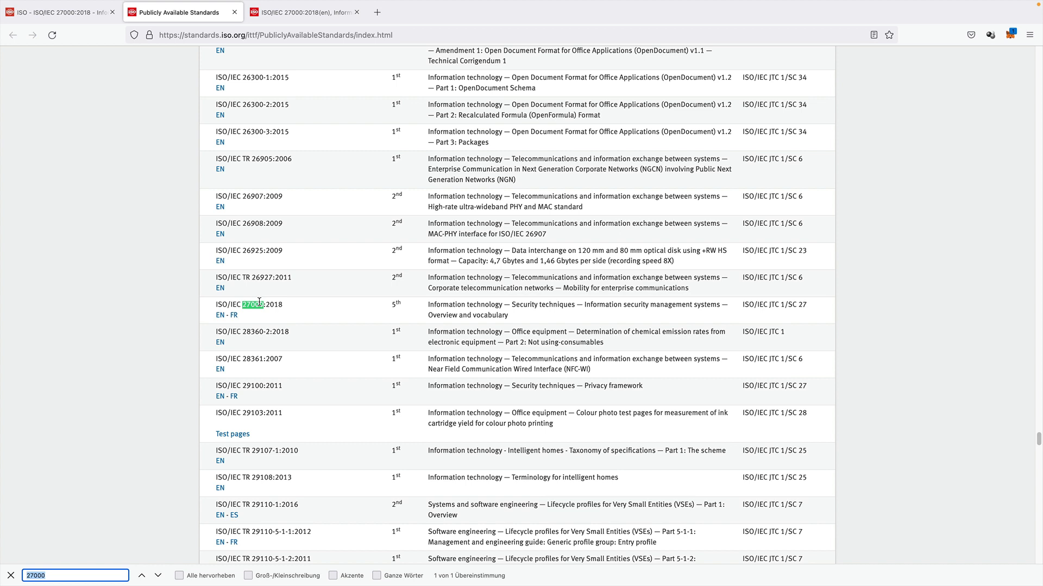
{"action": "left_click", "coordinate": [219, 315]}
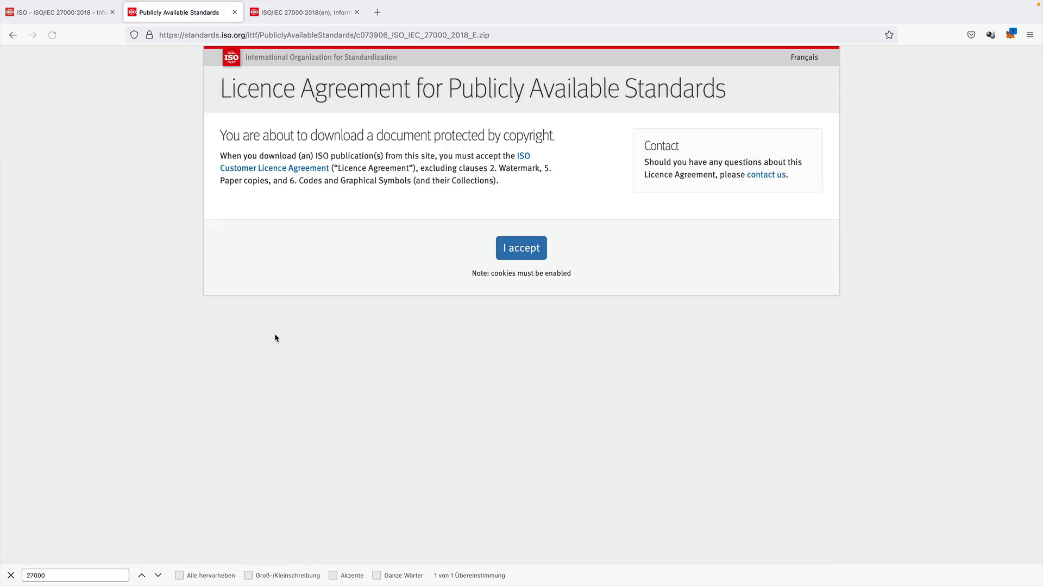
{"action": "mouse_move", "coordinate": [430, 230]}
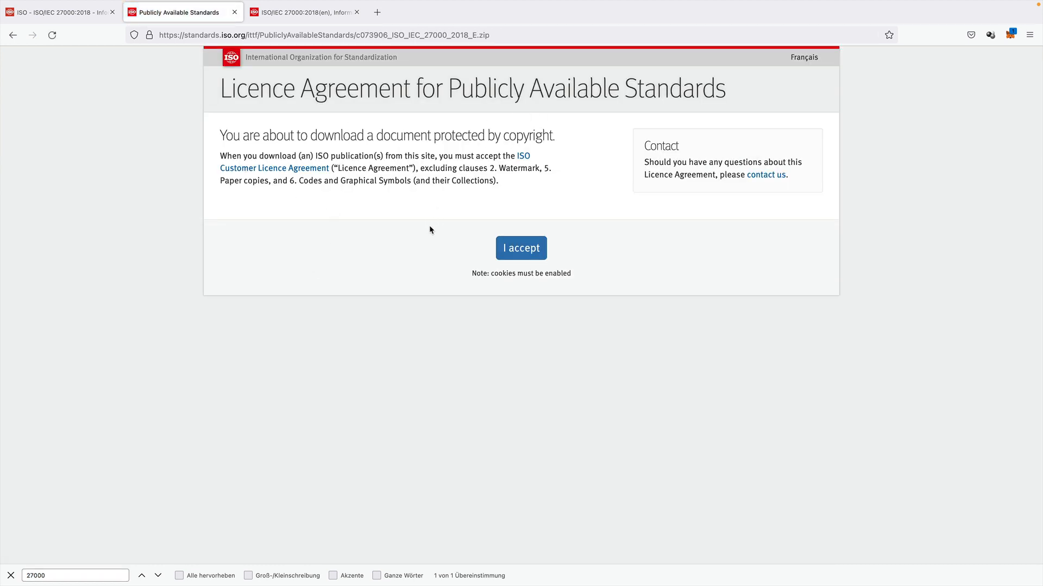
{"action": "mouse_move", "coordinate": [427, 231]}
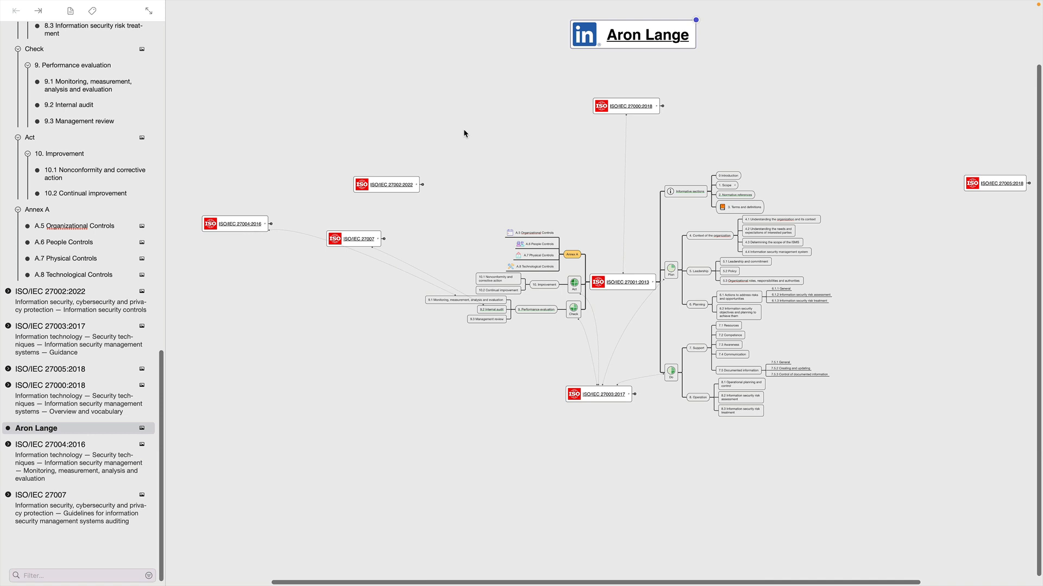
{"action": "mouse_move", "coordinate": [599, 164]}
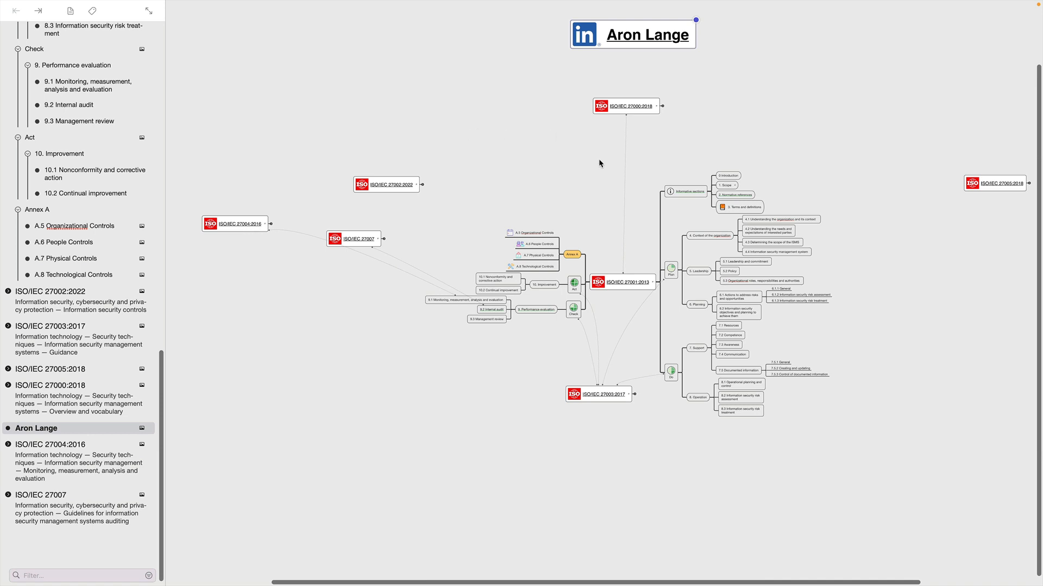
{"action": "mouse_move", "coordinate": [597, 167]}
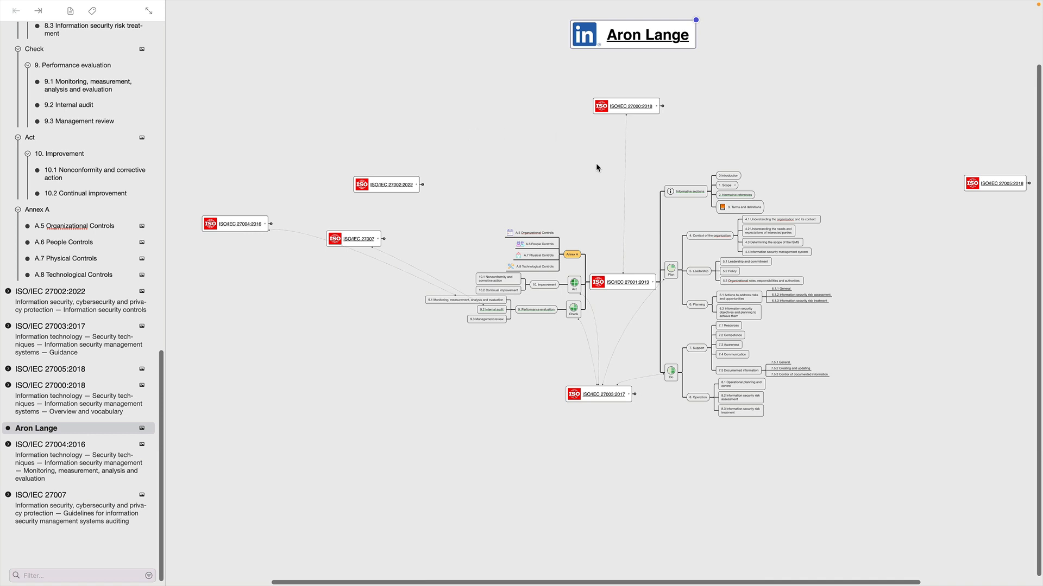
{"action": "mouse_move", "coordinate": [674, 153]}
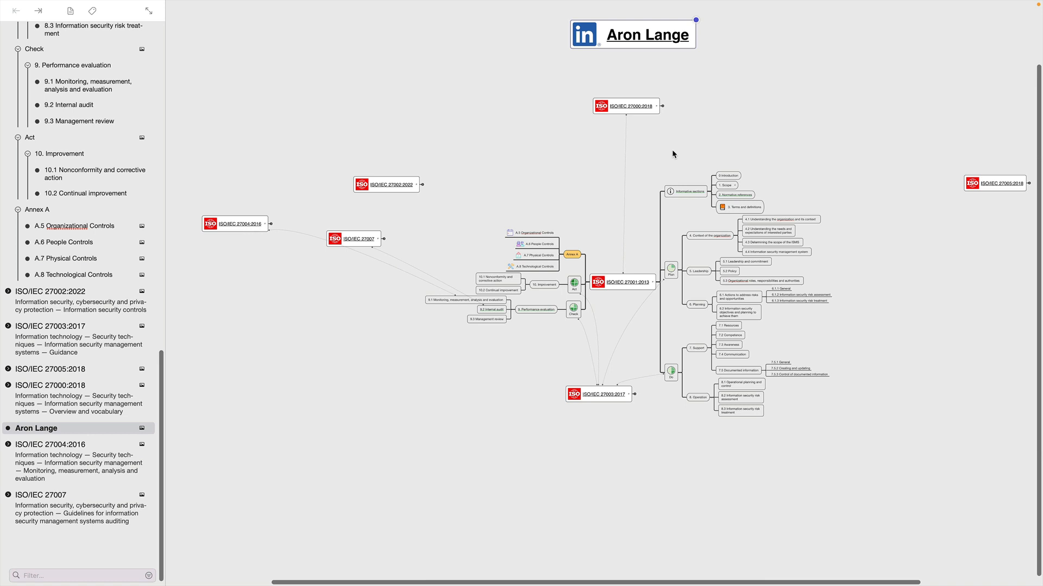
{"action": "mouse_move", "coordinate": [632, 114]}
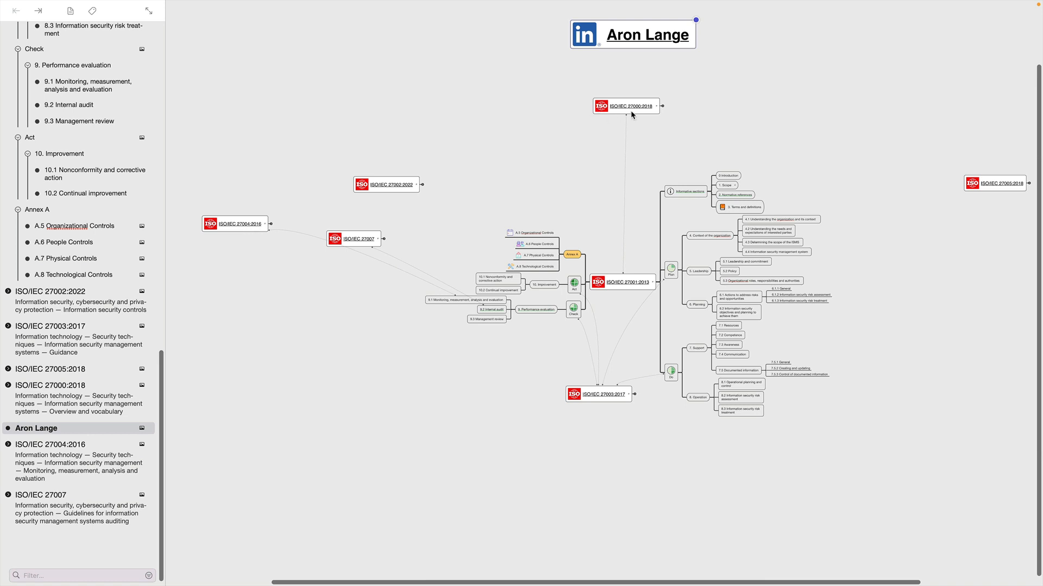
{"action": "mouse_move", "coordinate": [158, 232]}
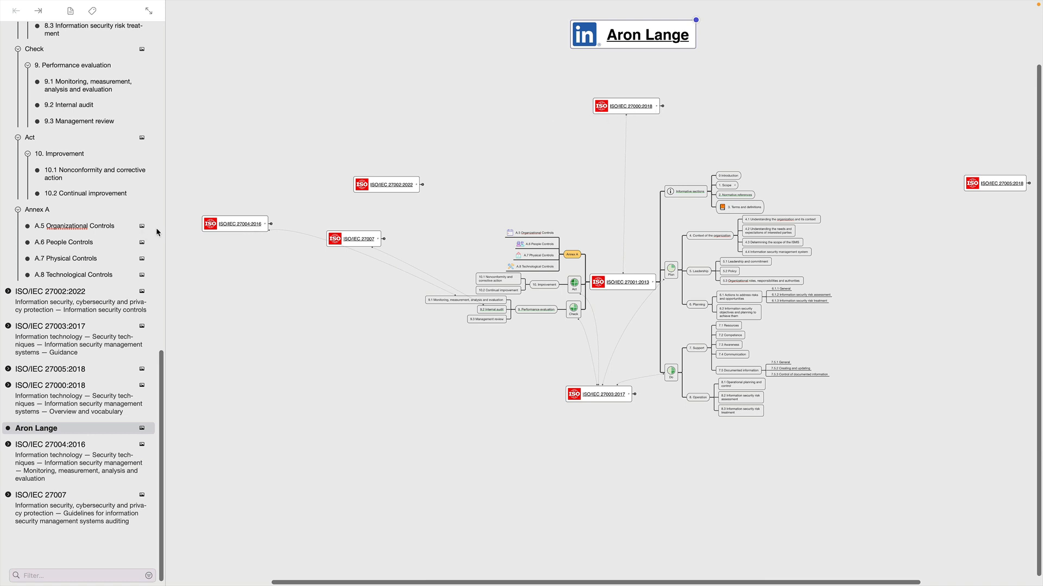
Step: Scroll the map to show the ISO/IEC 27000:2018 clauses and family-of-standards overview
{"action": "scroll", "scroll_direction": "up", "scroll_amount": 3}
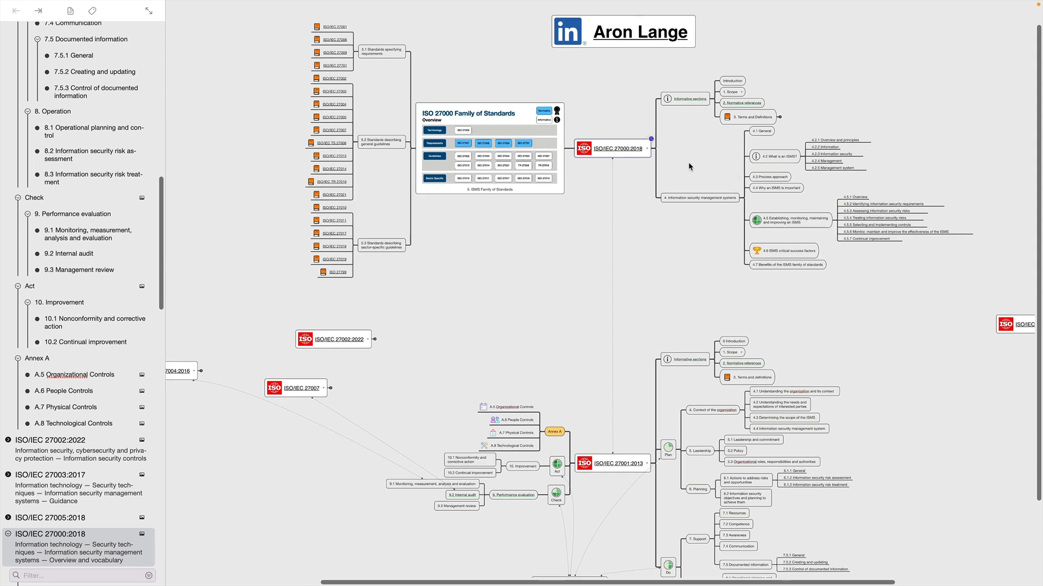
{"action": "mouse_move", "coordinate": [682, 111]}
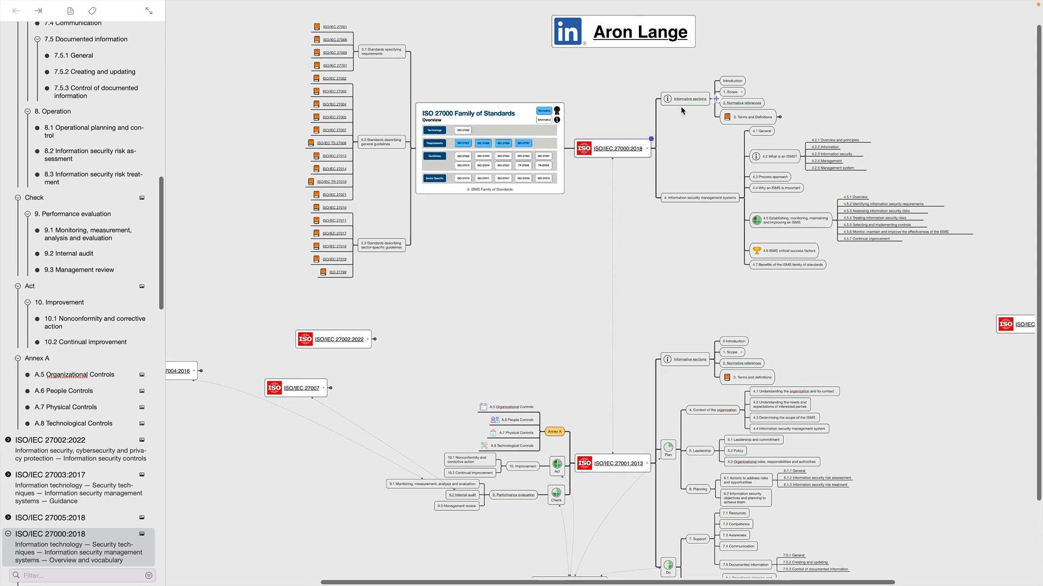
{"action": "mouse_move", "coordinate": [692, 111]}
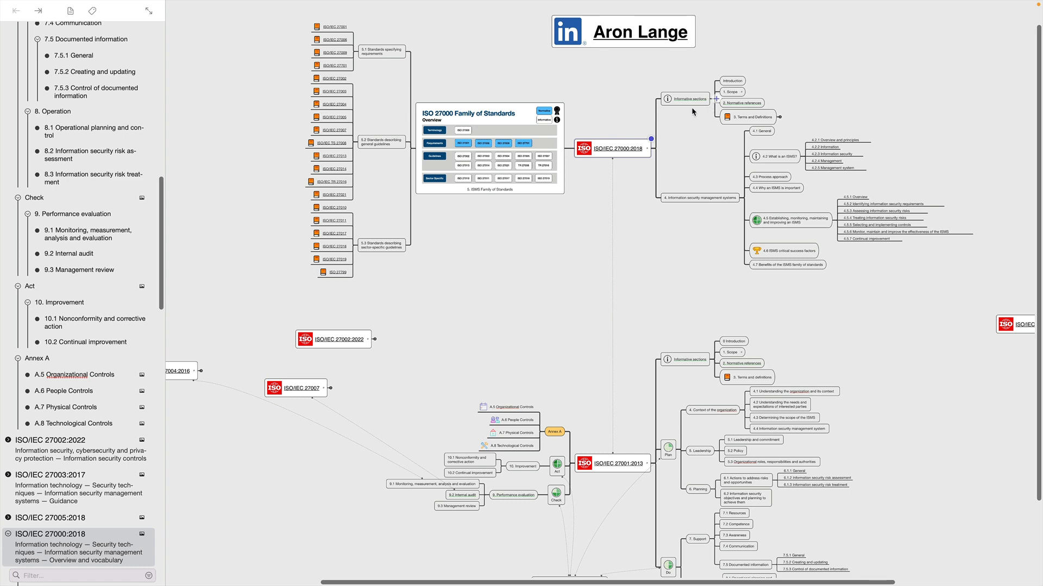
{"action": "mouse_move", "coordinate": [749, 106]}
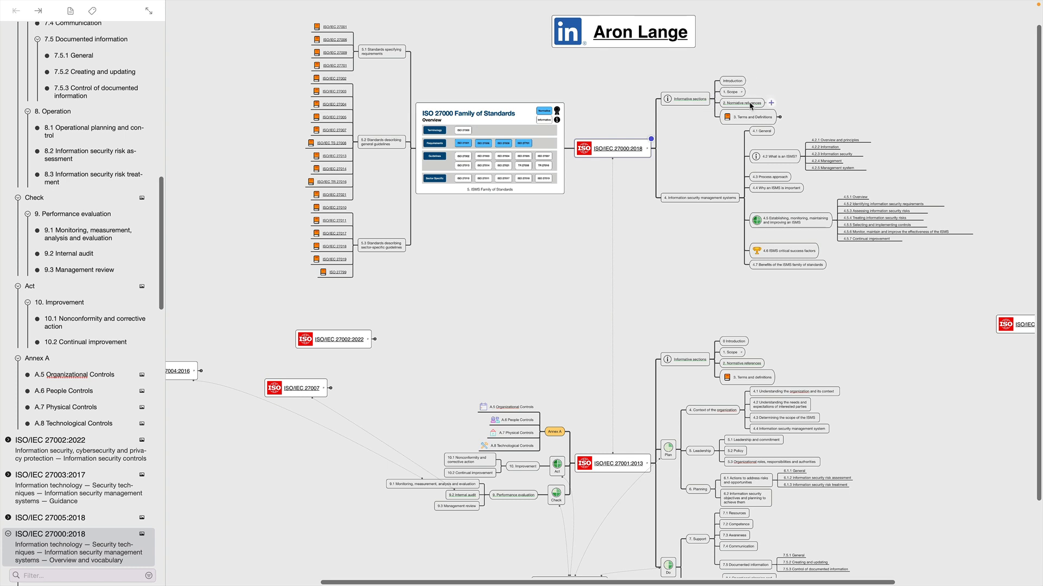
{"action": "mouse_move", "coordinate": [745, 129]}
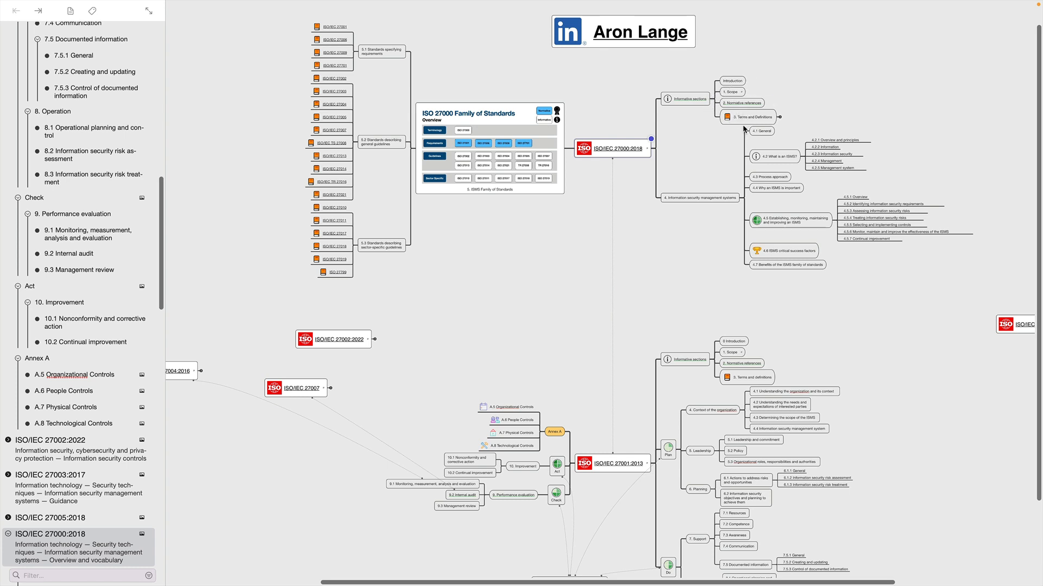
{"action": "mouse_move", "coordinate": [604, 182]}
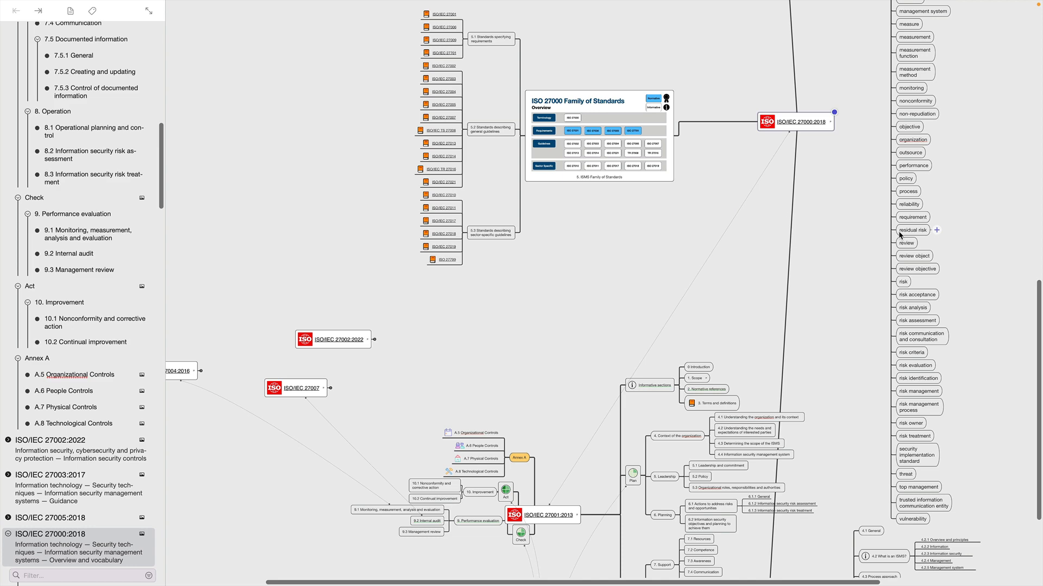
Step: Scroll through the 3. Terms and Definitions list of ISO/IEC 27000:2018
{"action": "scroll", "scroll_direction": "down", "scroll_amount": 3}
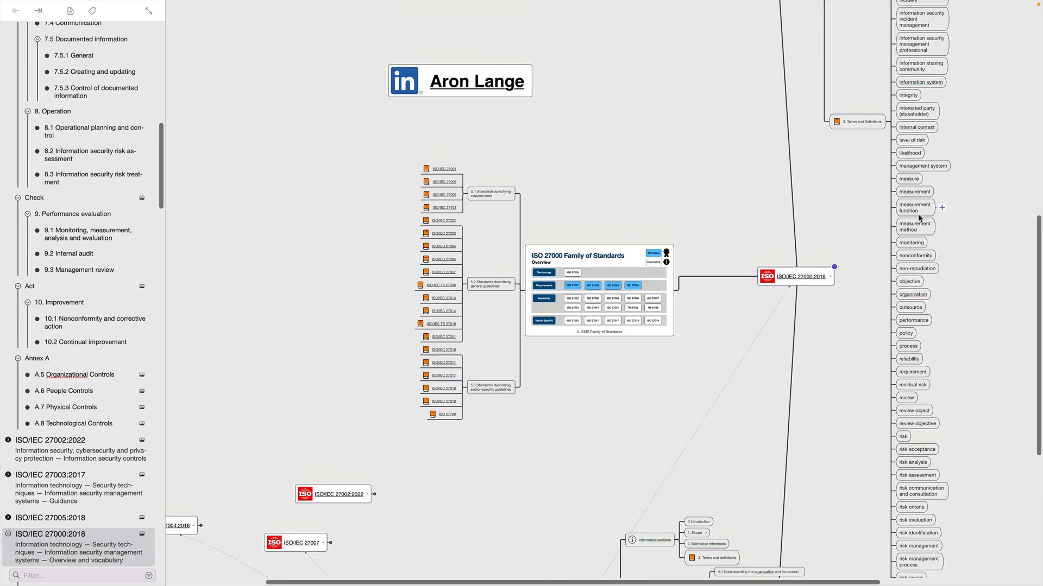
{"action": "scroll", "scroll_direction": "down", "scroll_amount": 3}
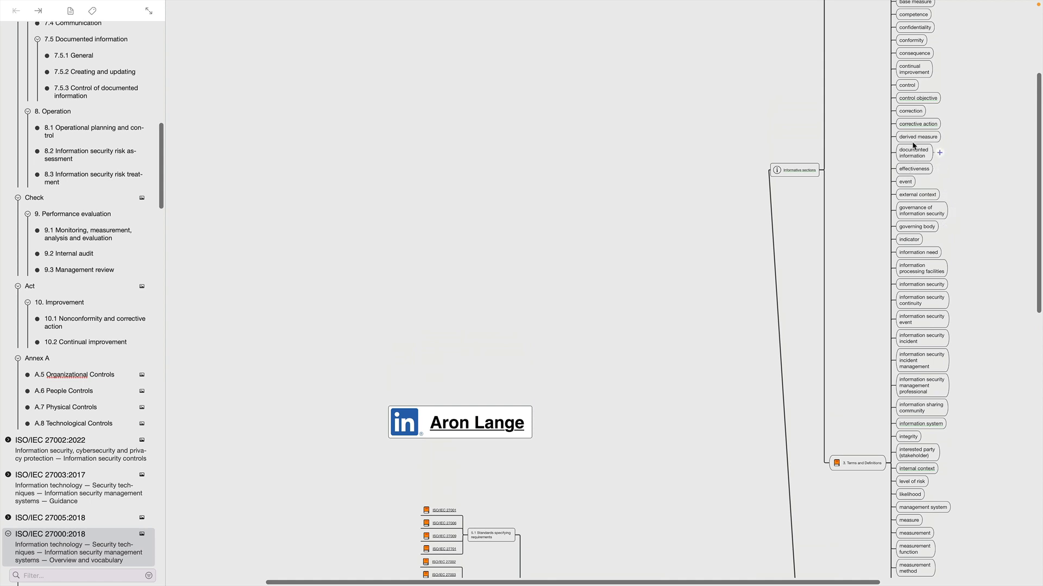
{"action": "mouse_move", "coordinate": [904, 251]}
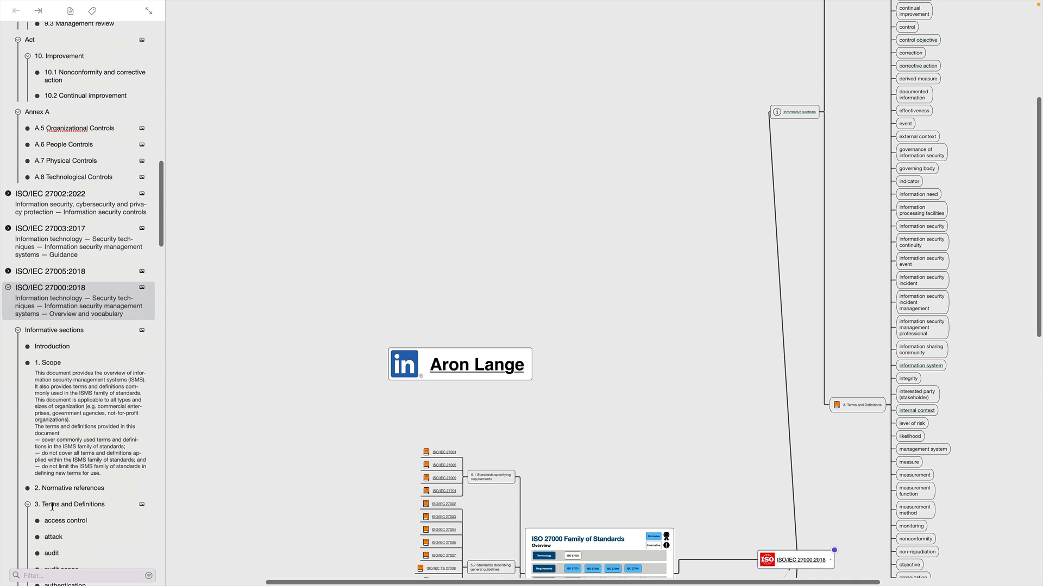
{"action": "scroll", "scroll_direction": "down", "scroll_amount": 3}
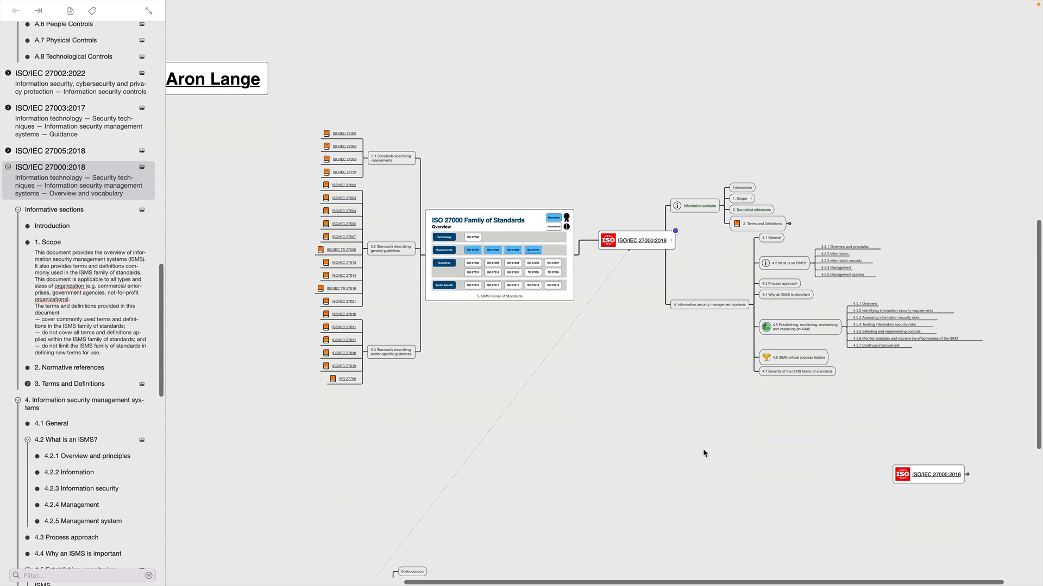
Step: Scroll to center ISO/IEC 27000:2018 with its ISMS Family of Standards image and clause 4
{"action": "scroll", "scroll_direction": "down", "scroll_amount": 3}
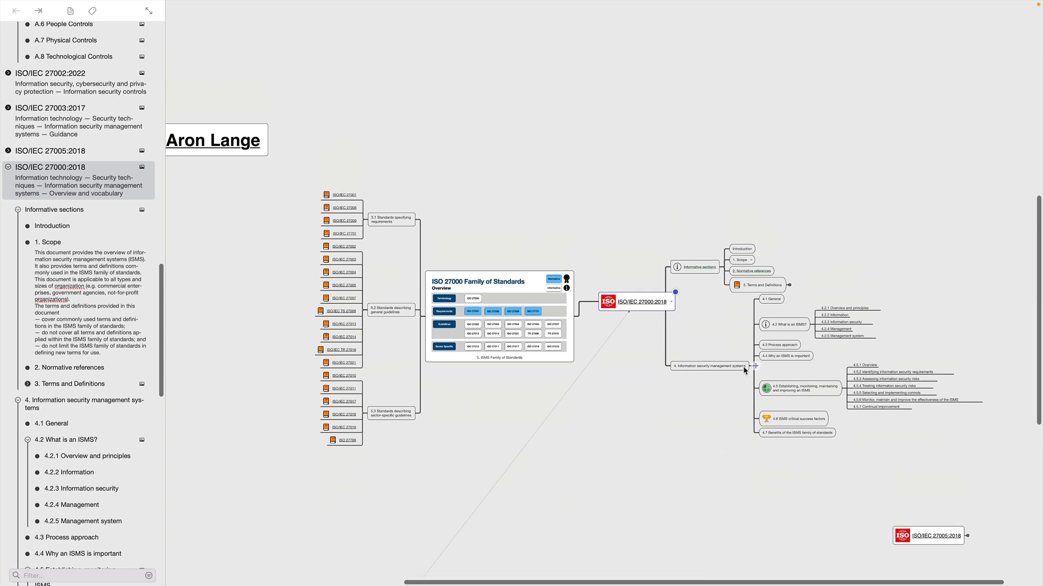
{"action": "mouse_move", "coordinate": [525, 355]}
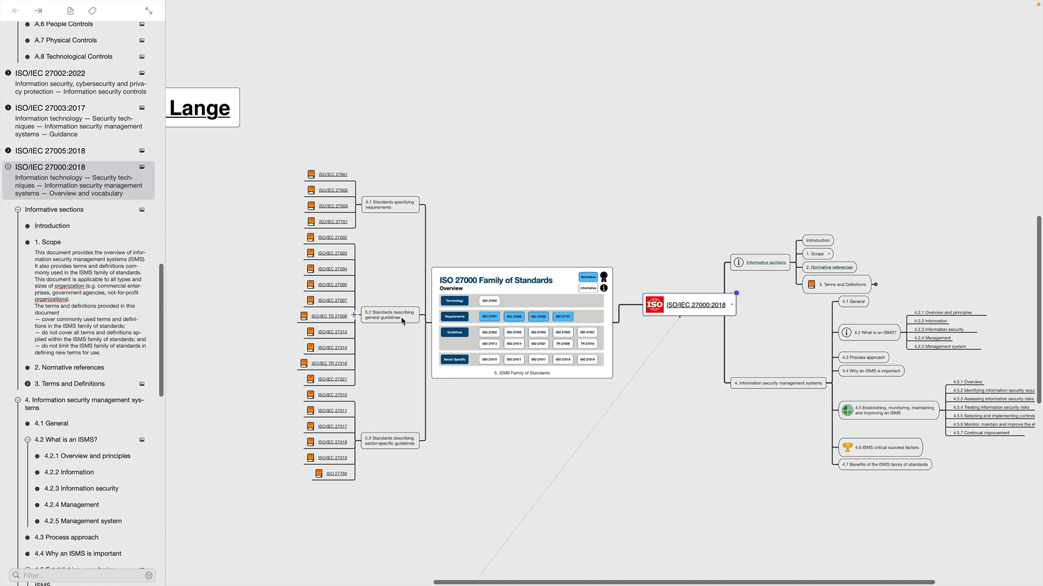
{"action": "mouse_move", "coordinate": [401, 451]}
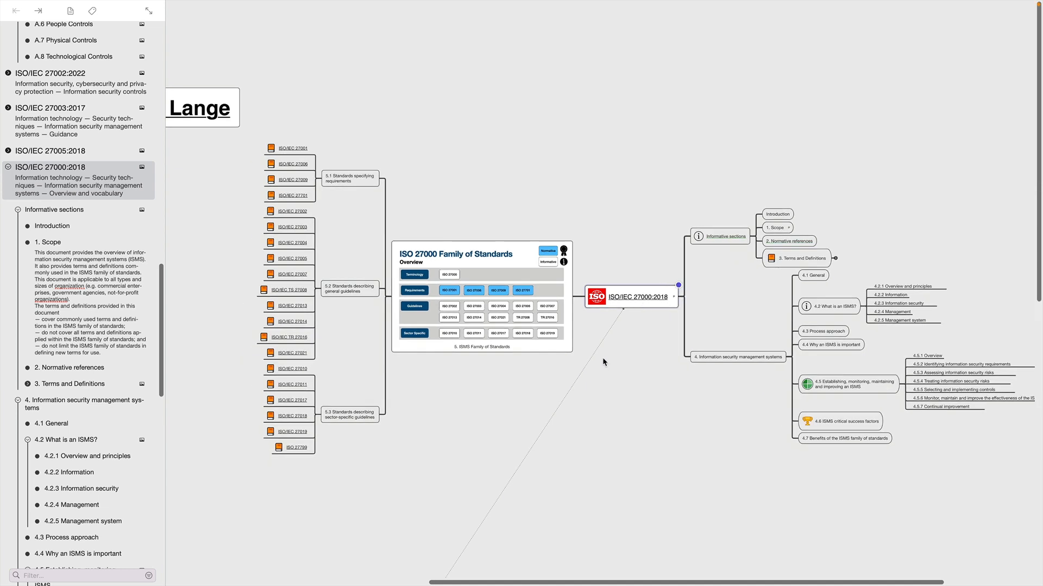
Step: Select the ISO/IEC 27001:2013 topic so its clauses and Annex A controls list in the outline
{"action": "scroll", "scroll_direction": "up", "scroll_amount": 3}
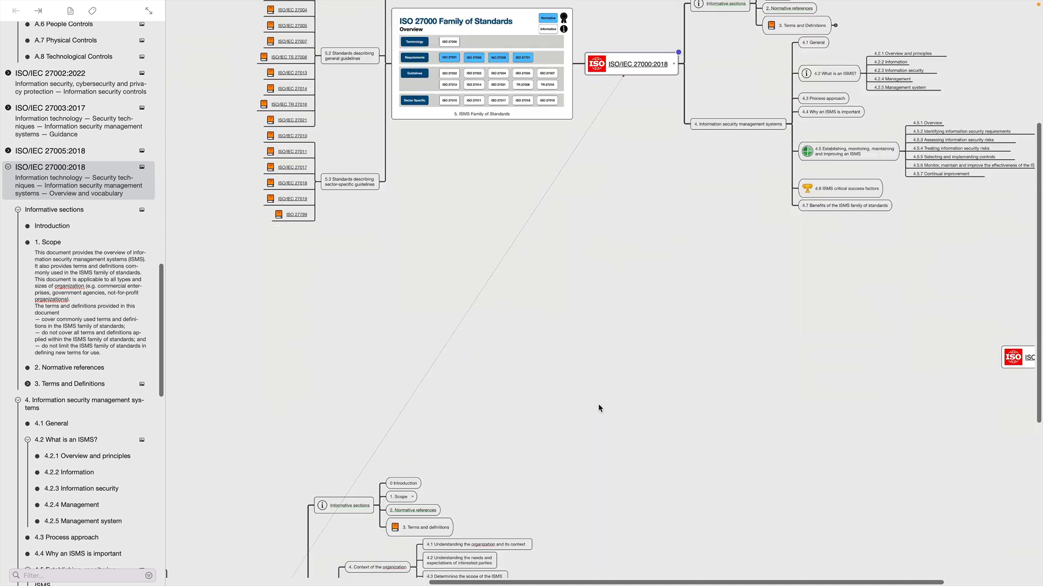
{"action": "scroll", "scroll_direction": "down", "scroll_amount": 3}
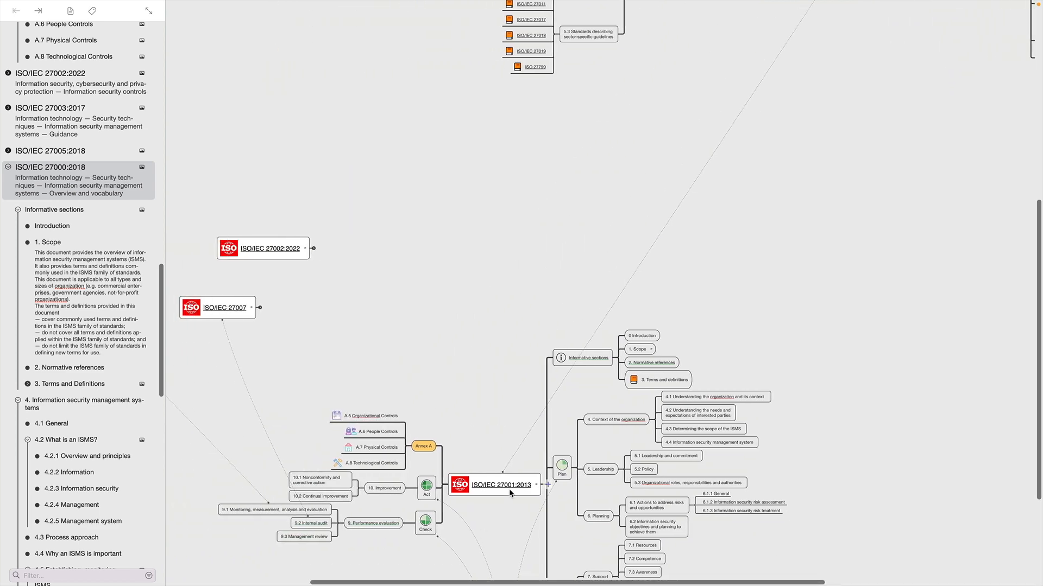
{"action": "left_click", "coordinate": [493, 484]}
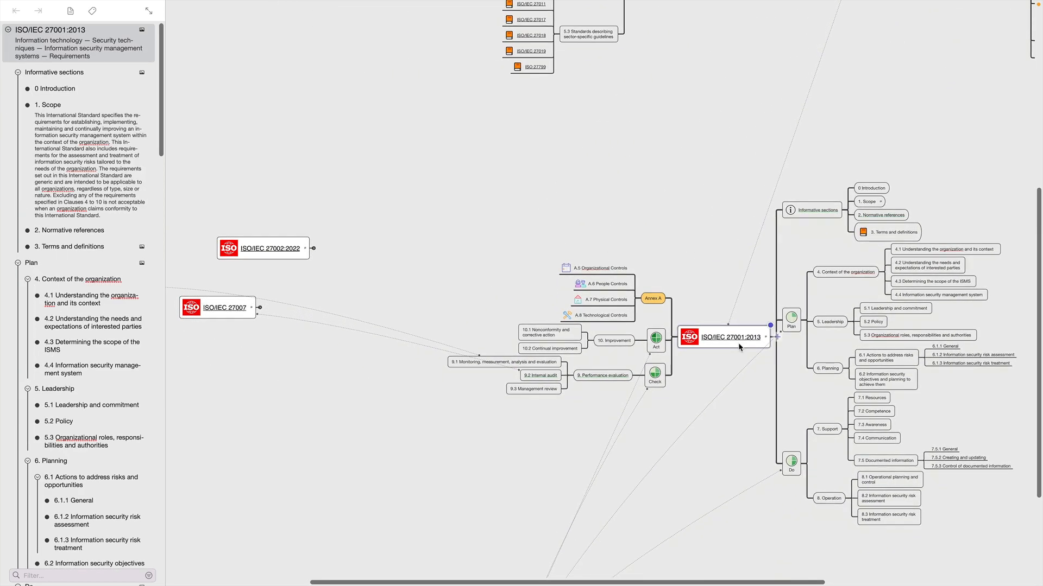
{"action": "mouse_move", "coordinate": [709, 381]}
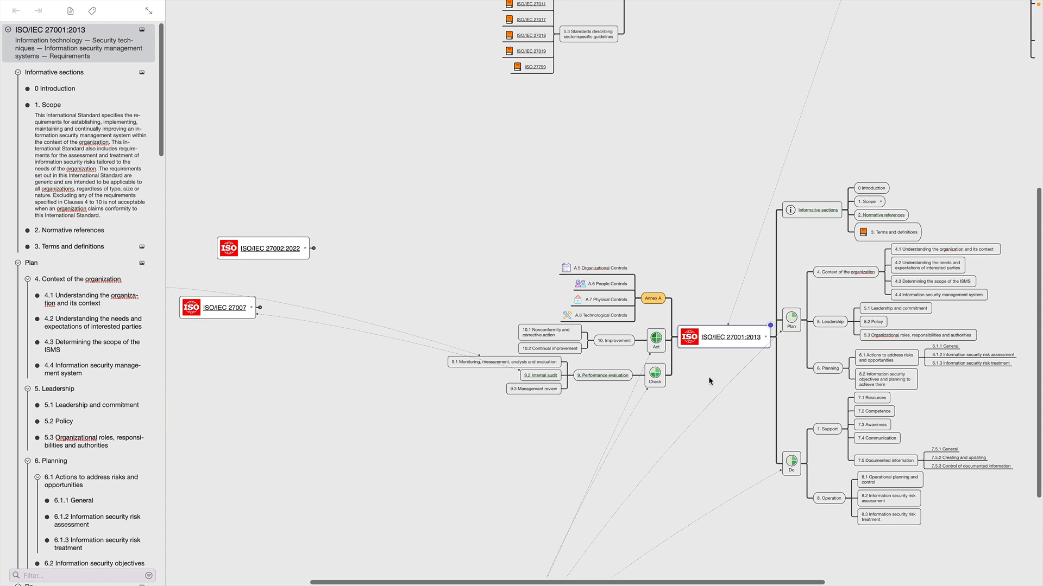
{"action": "mouse_move", "coordinate": [897, 524]}
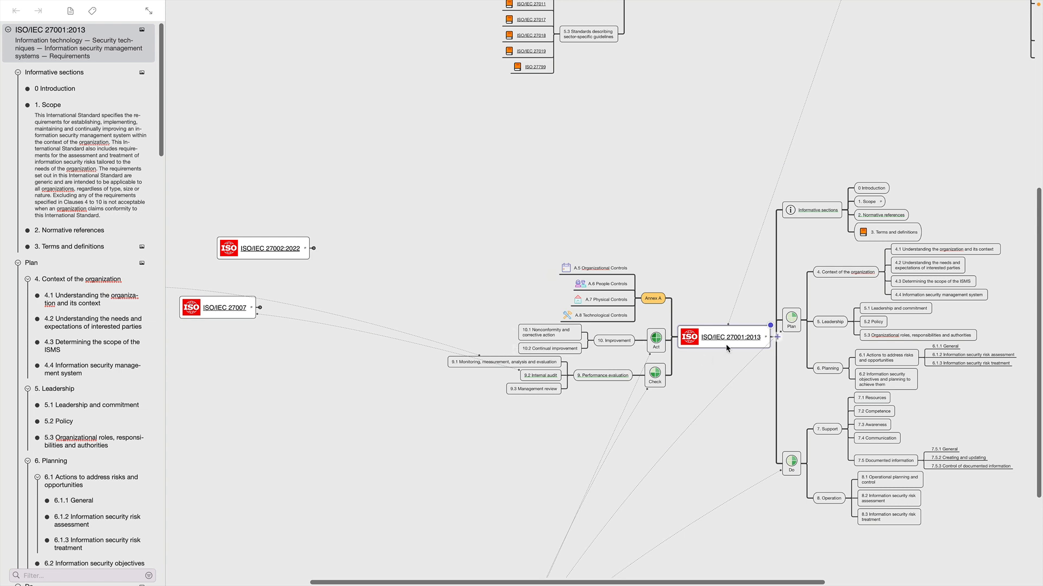
{"action": "mouse_move", "coordinate": [735, 379]}
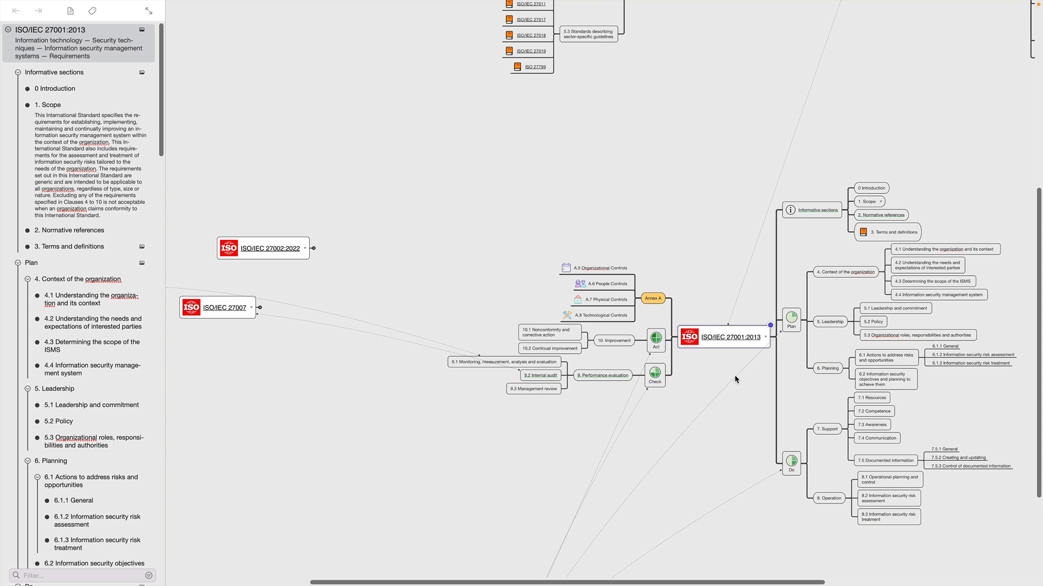
{"action": "mouse_move", "coordinate": [837, 533]}
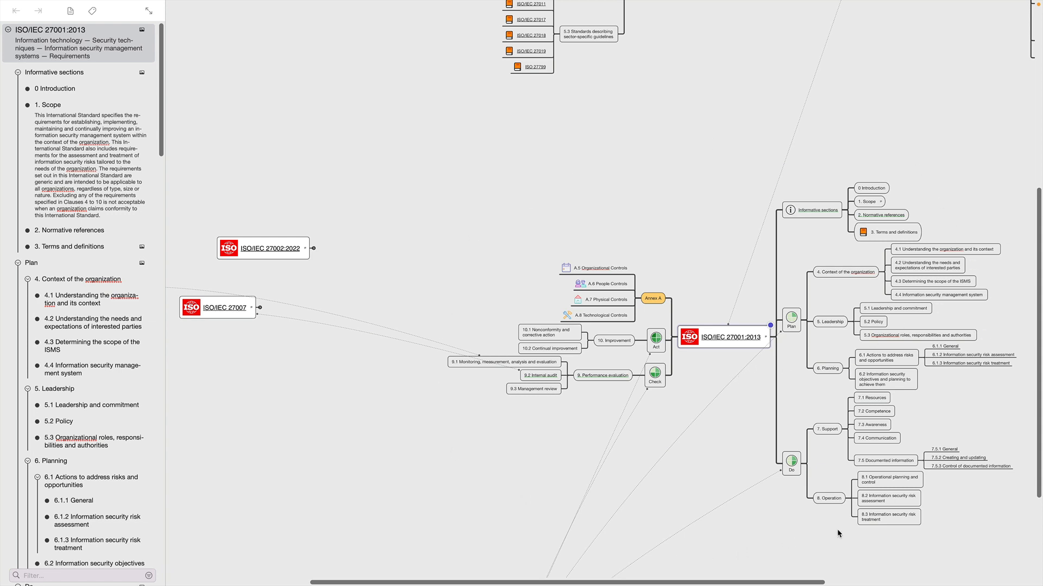
{"action": "mouse_move", "coordinate": [854, 386]}
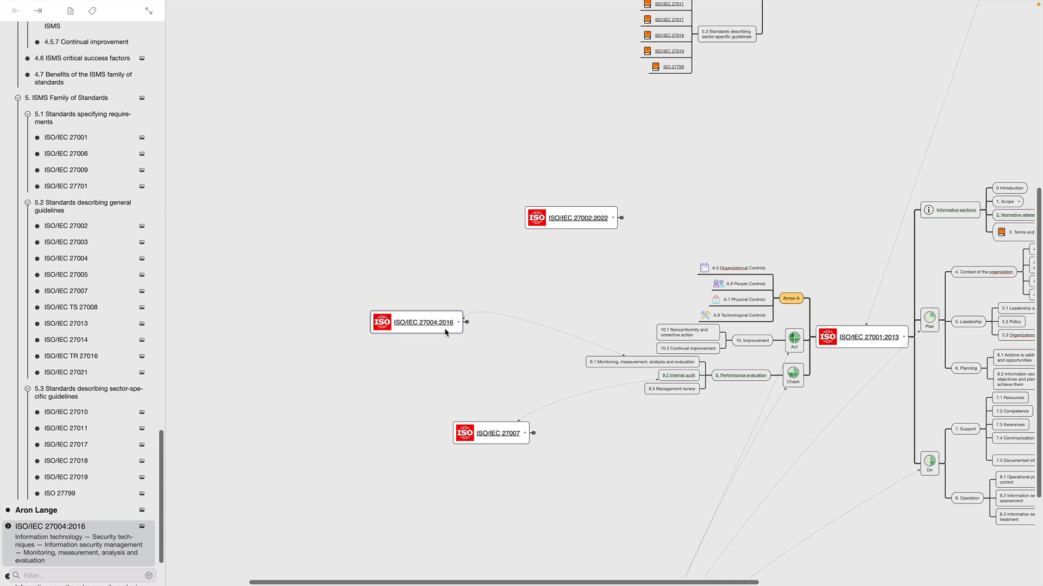
{"action": "mouse_move", "coordinate": [605, 265]}
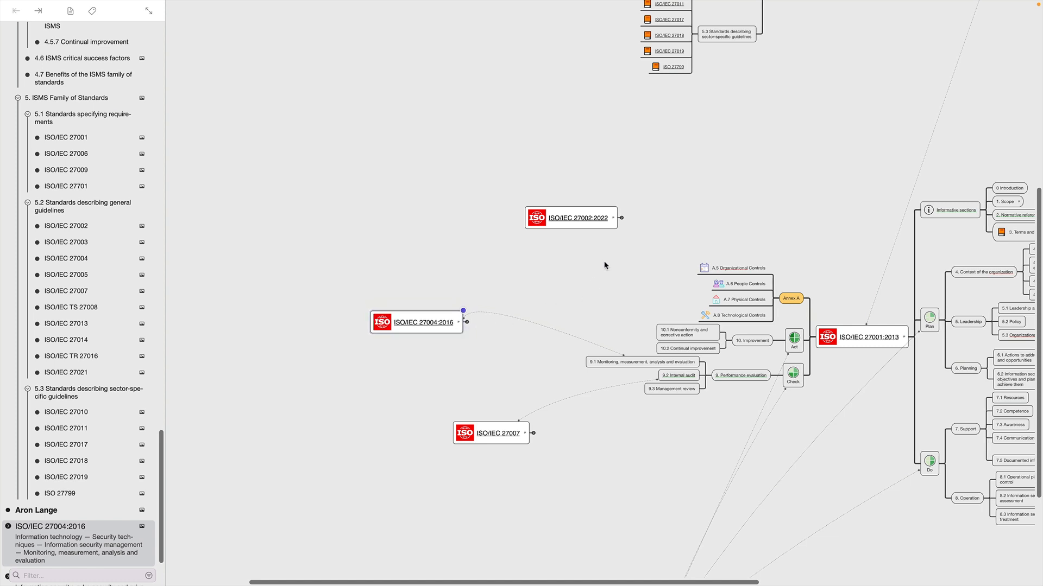
{"action": "mouse_move", "coordinate": [735, 322]}
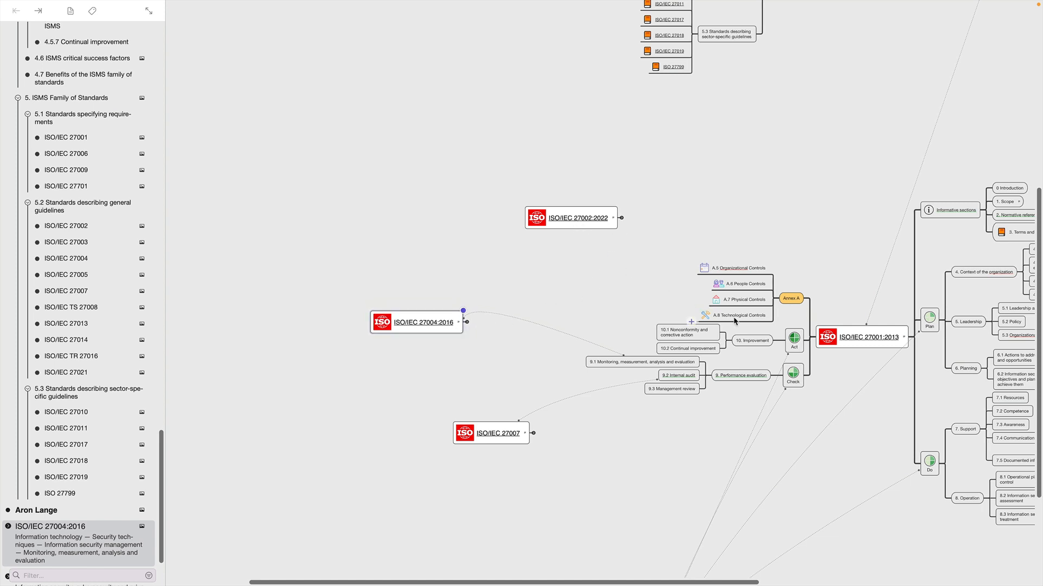
{"action": "mouse_move", "coordinate": [801, 307]}
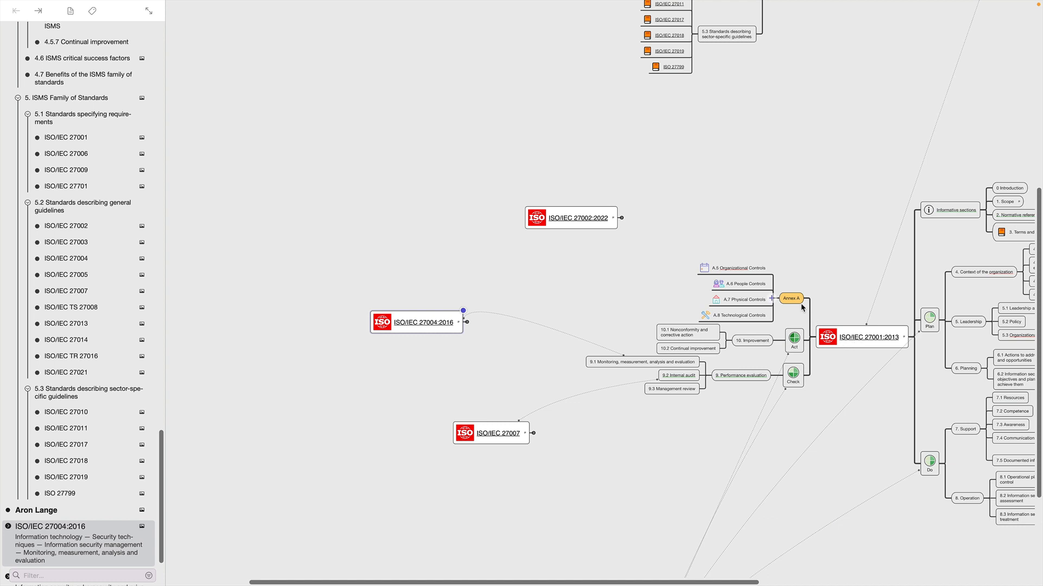
{"action": "mouse_move", "coordinate": [678, 261]}
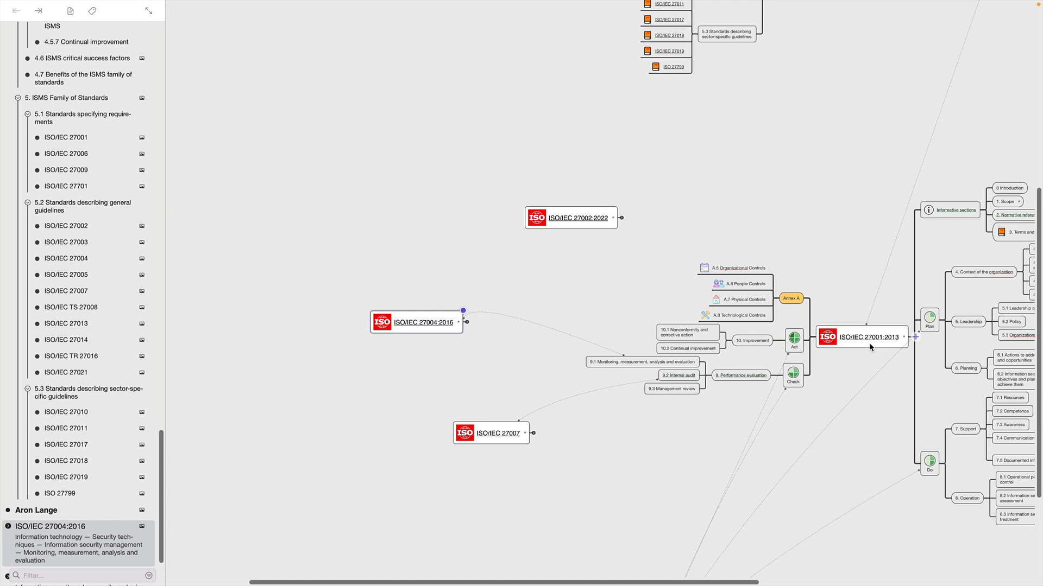
Step: Unfold ISO/IEC 27002:2022 to show organizational, people, physical and technological controls
{"action": "left_click", "coordinate": [573, 217]}
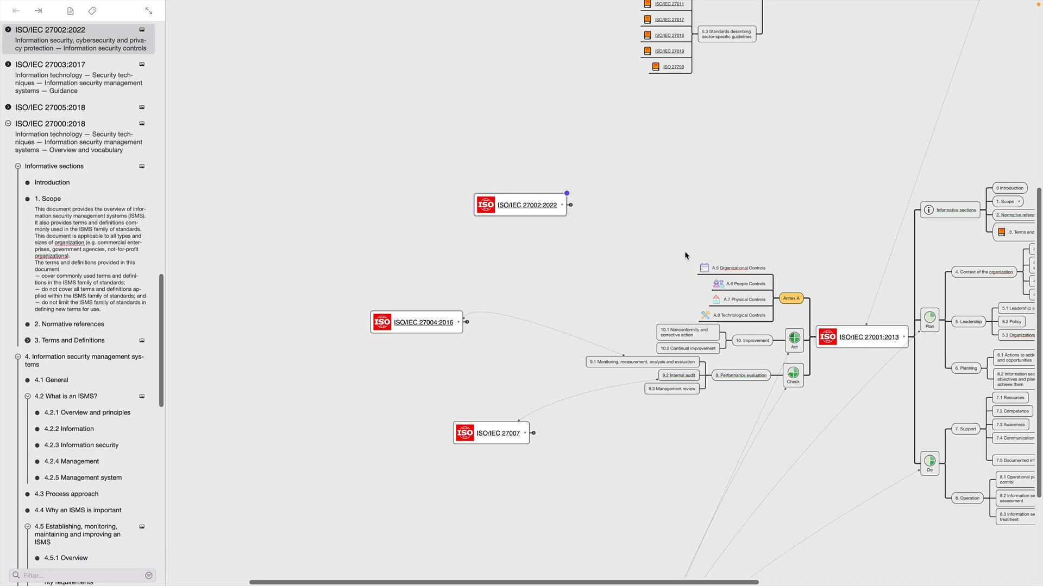
{"action": "mouse_move", "coordinate": [767, 250]}
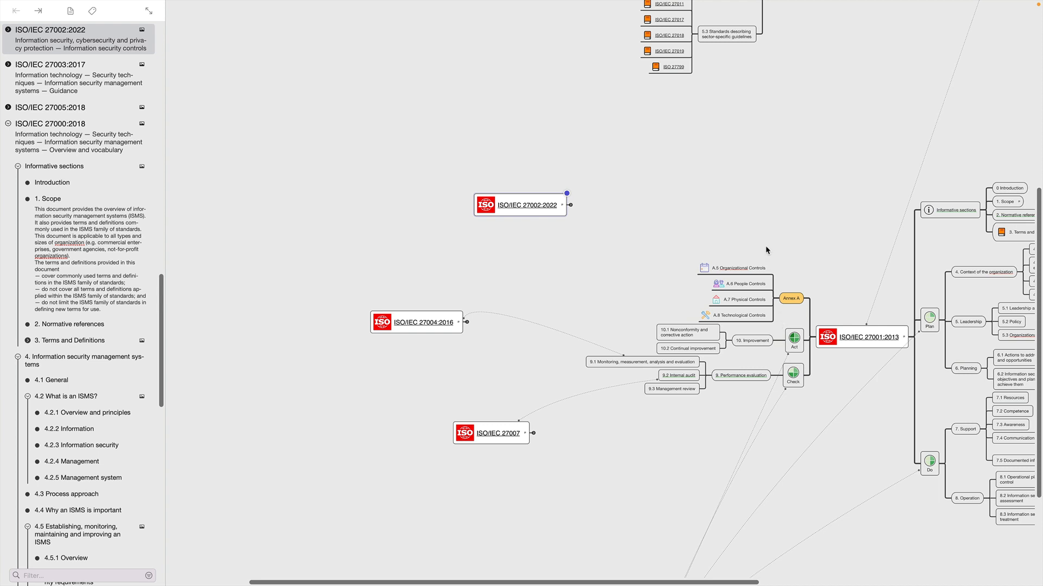
{"action": "mouse_move", "coordinate": [572, 214]}
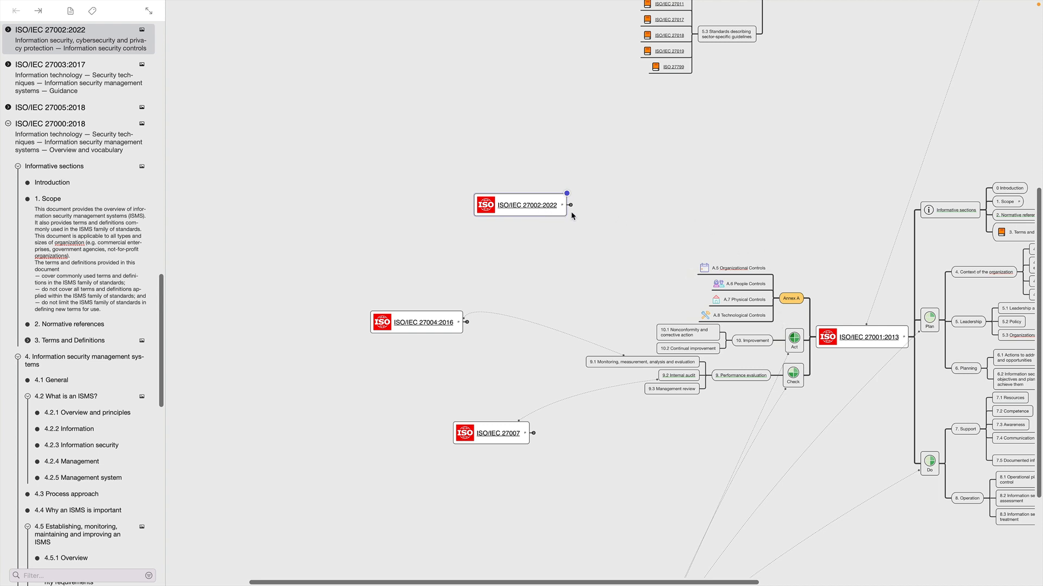
{"action": "mouse_move", "coordinate": [570, 204]}
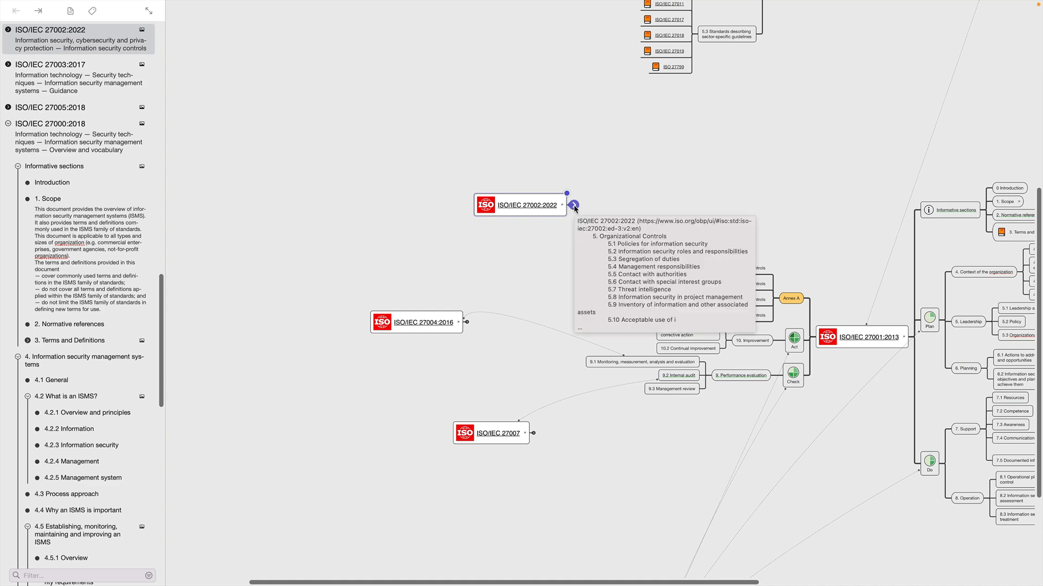
{"action": "left_click", "coordinate": [573, 204]}
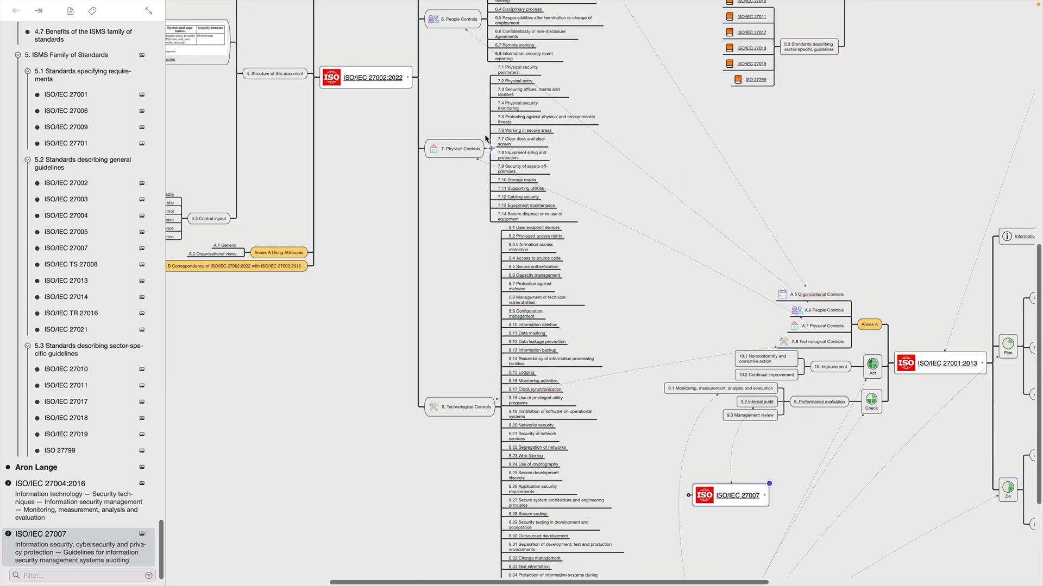
{"action": "mouse_move", "coordinate": [576, 241]}
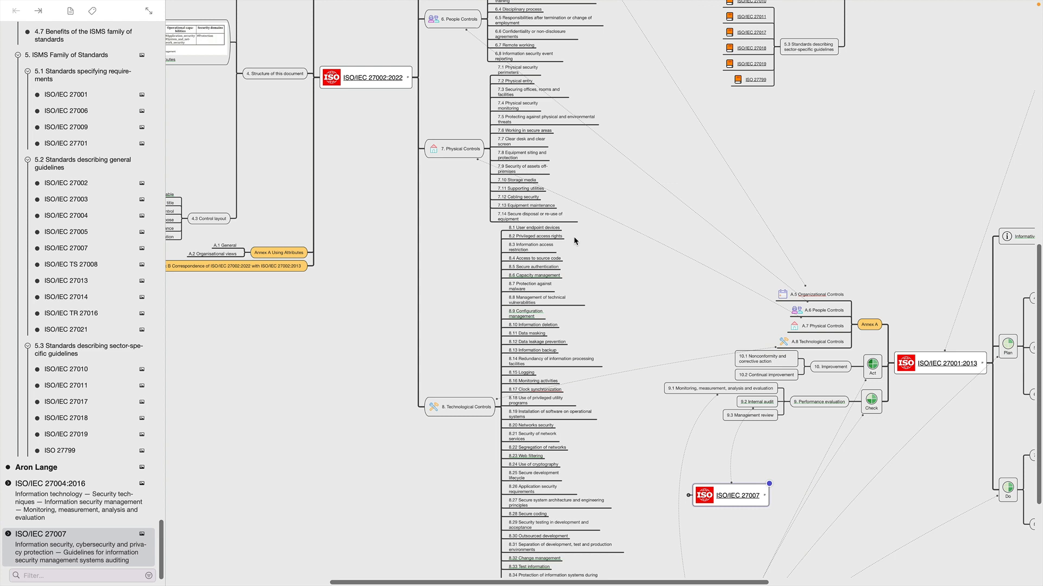
{"action": "mouse_move", "coordinate": [823, 459]}
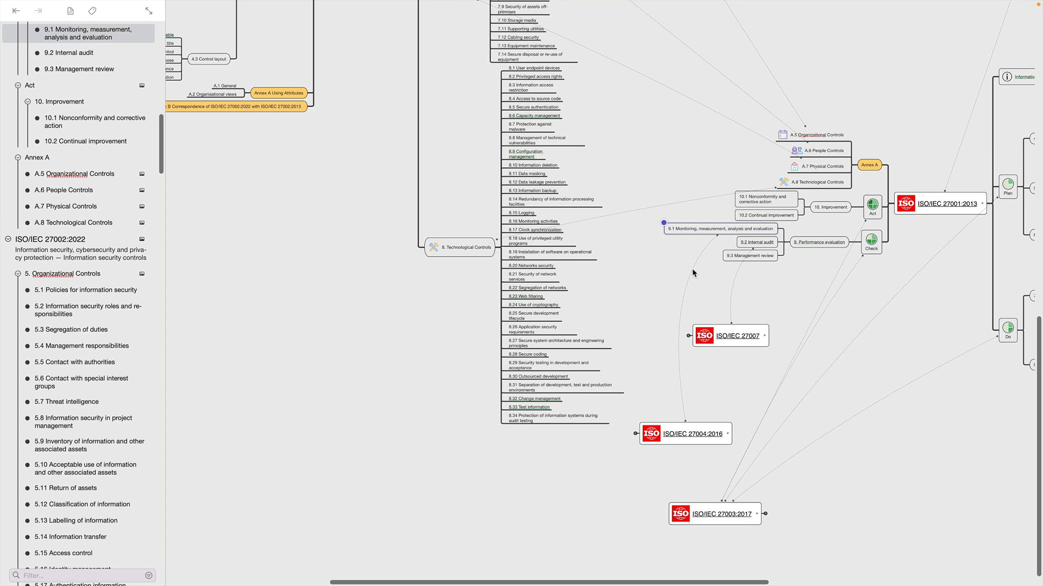
{"action": "mouse_move", "coordinate": [689, 270]}
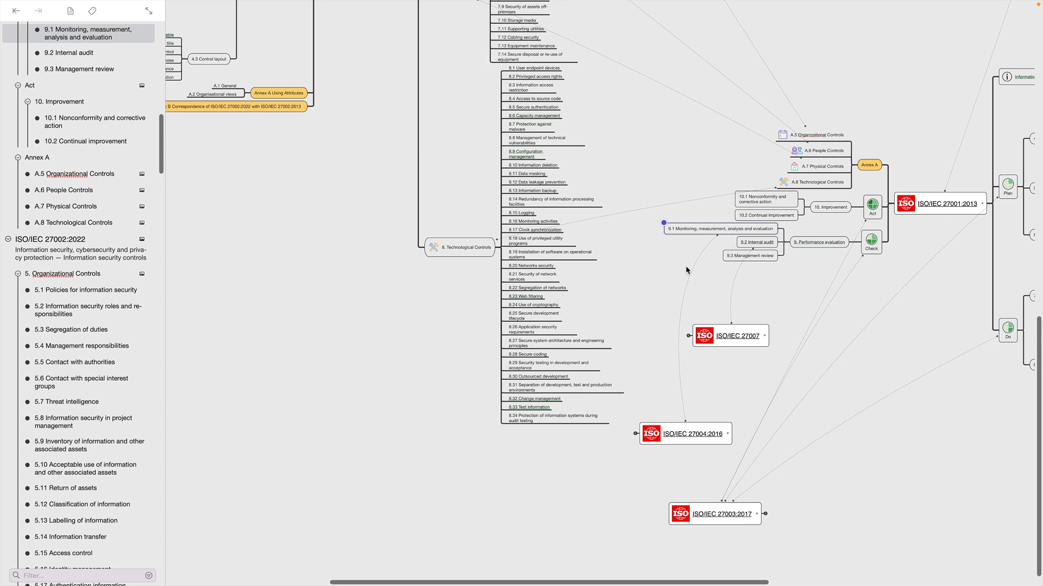
{"action": "mouse_move", "coordinate": [689, 450]}
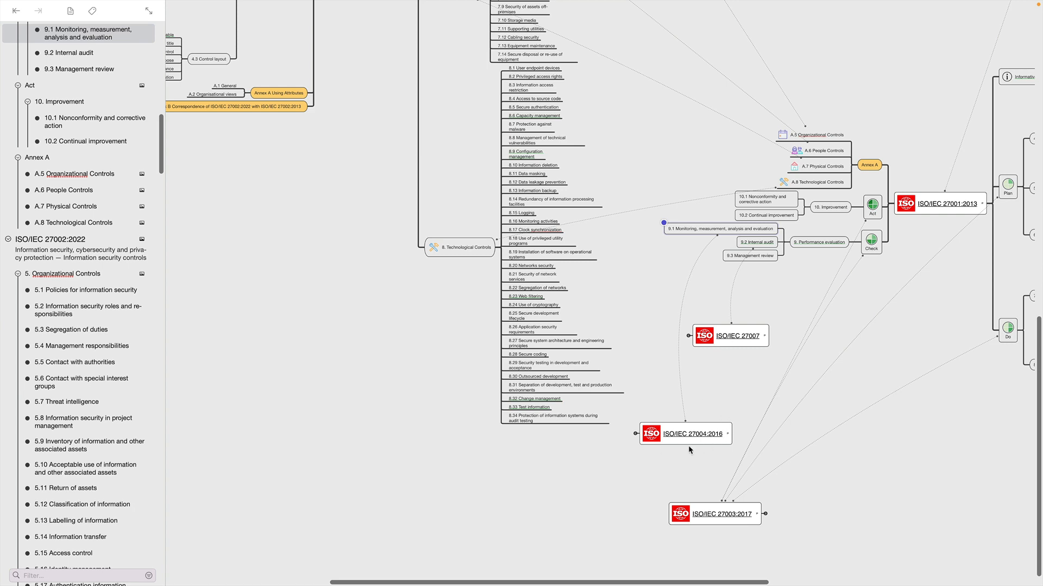
Step: Select the ISO/IEC 27004:2016 and ISO/IEC 27007 topics on the way to ISO/IEC 27005:2018
{"action": "left_click", "coordinate": [684, 434]}
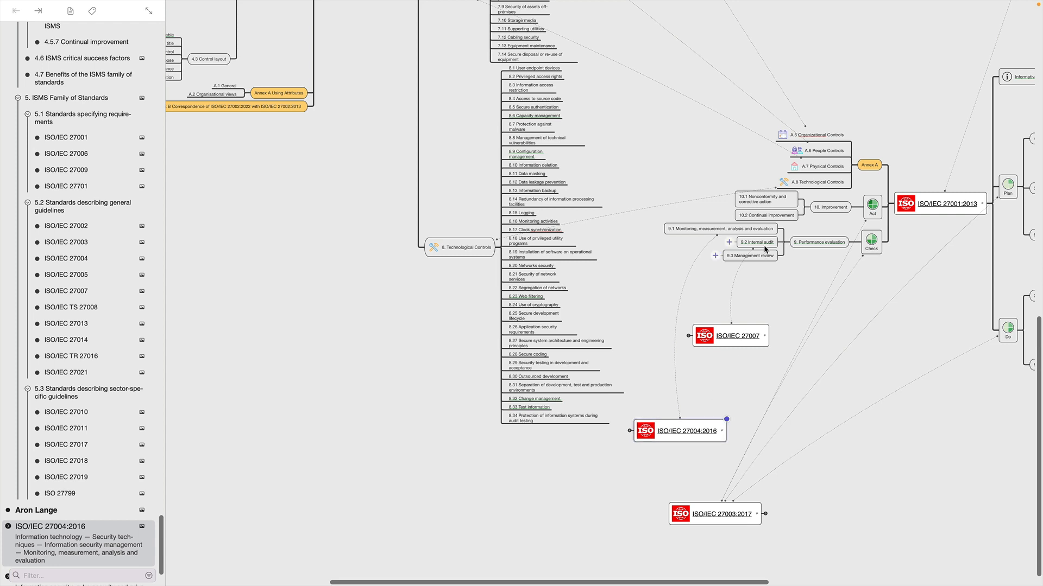
{"action": "mouse_move", "coordinate": [762, 251]}
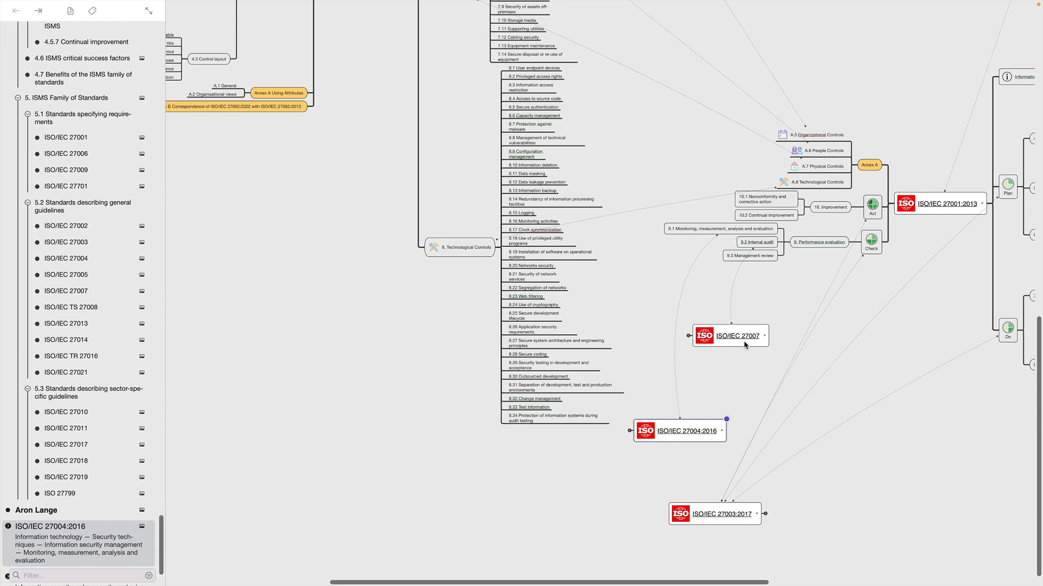
{"action": "left_click", "coordinate": [715, 513]}
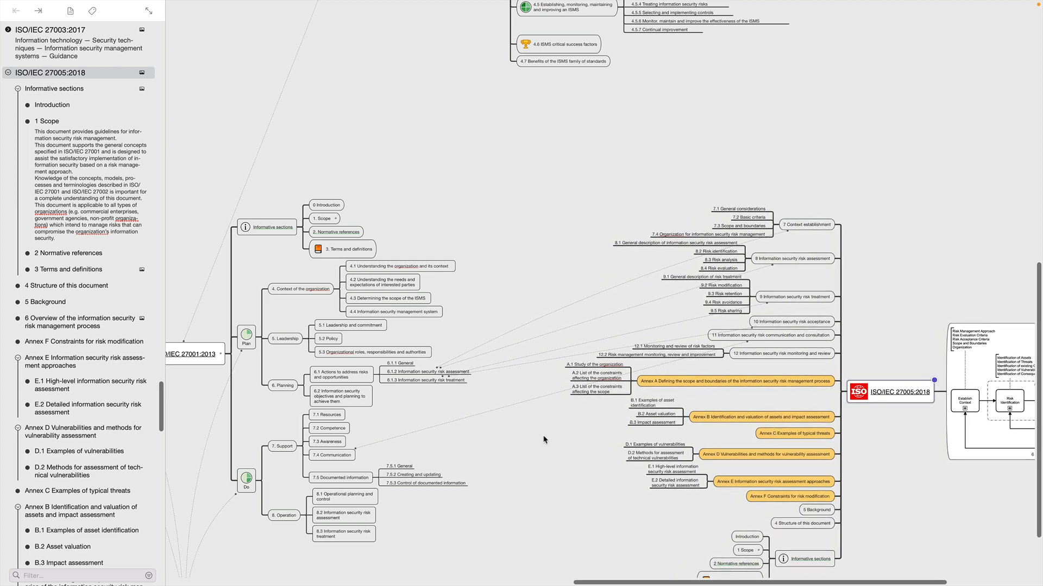
{"action": "mouse_move", "coordinate": [399, 397]}
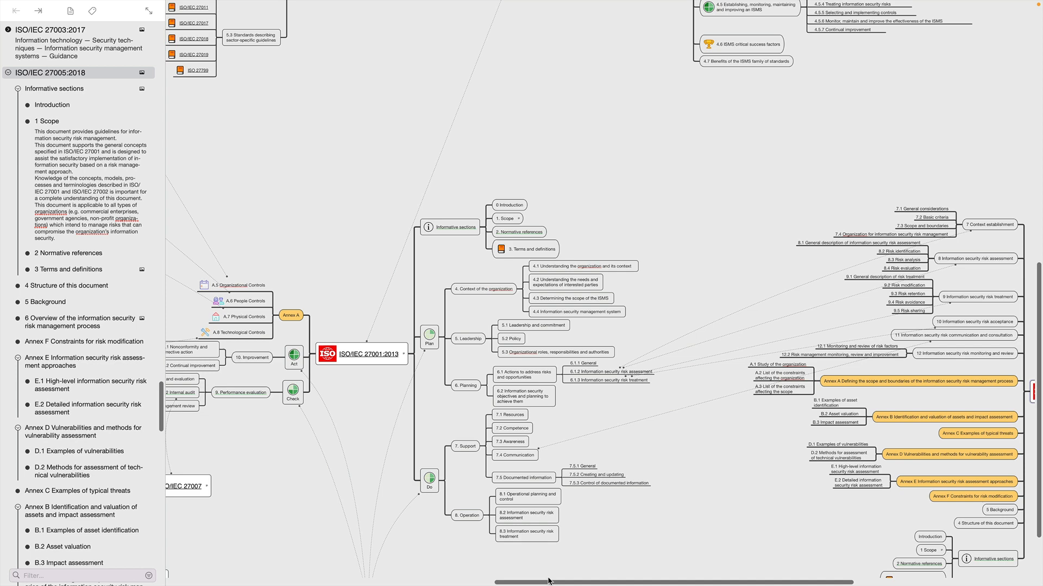
{"action": "mouse_move", "coordinate": [550, 568]}
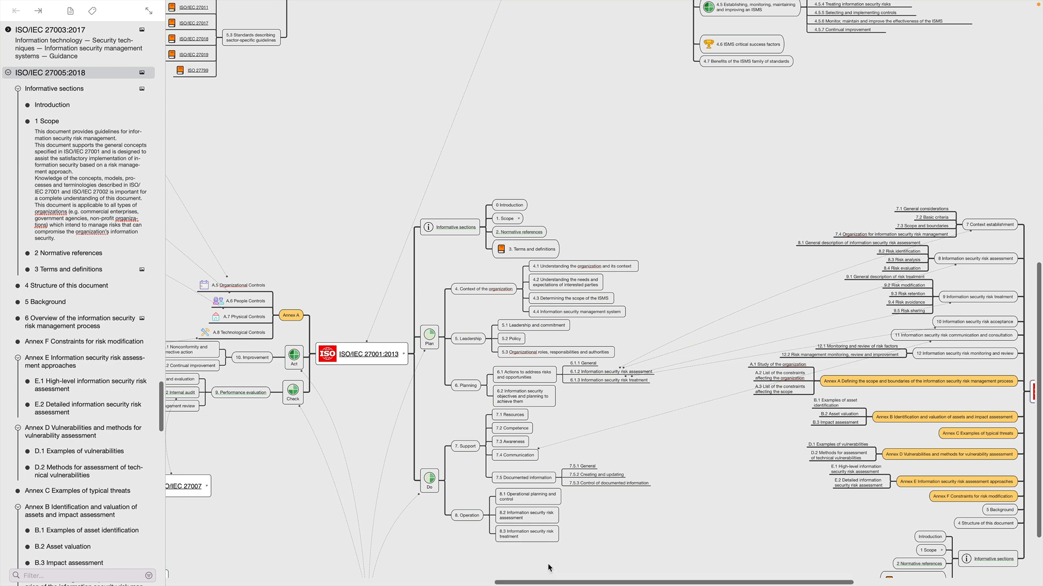